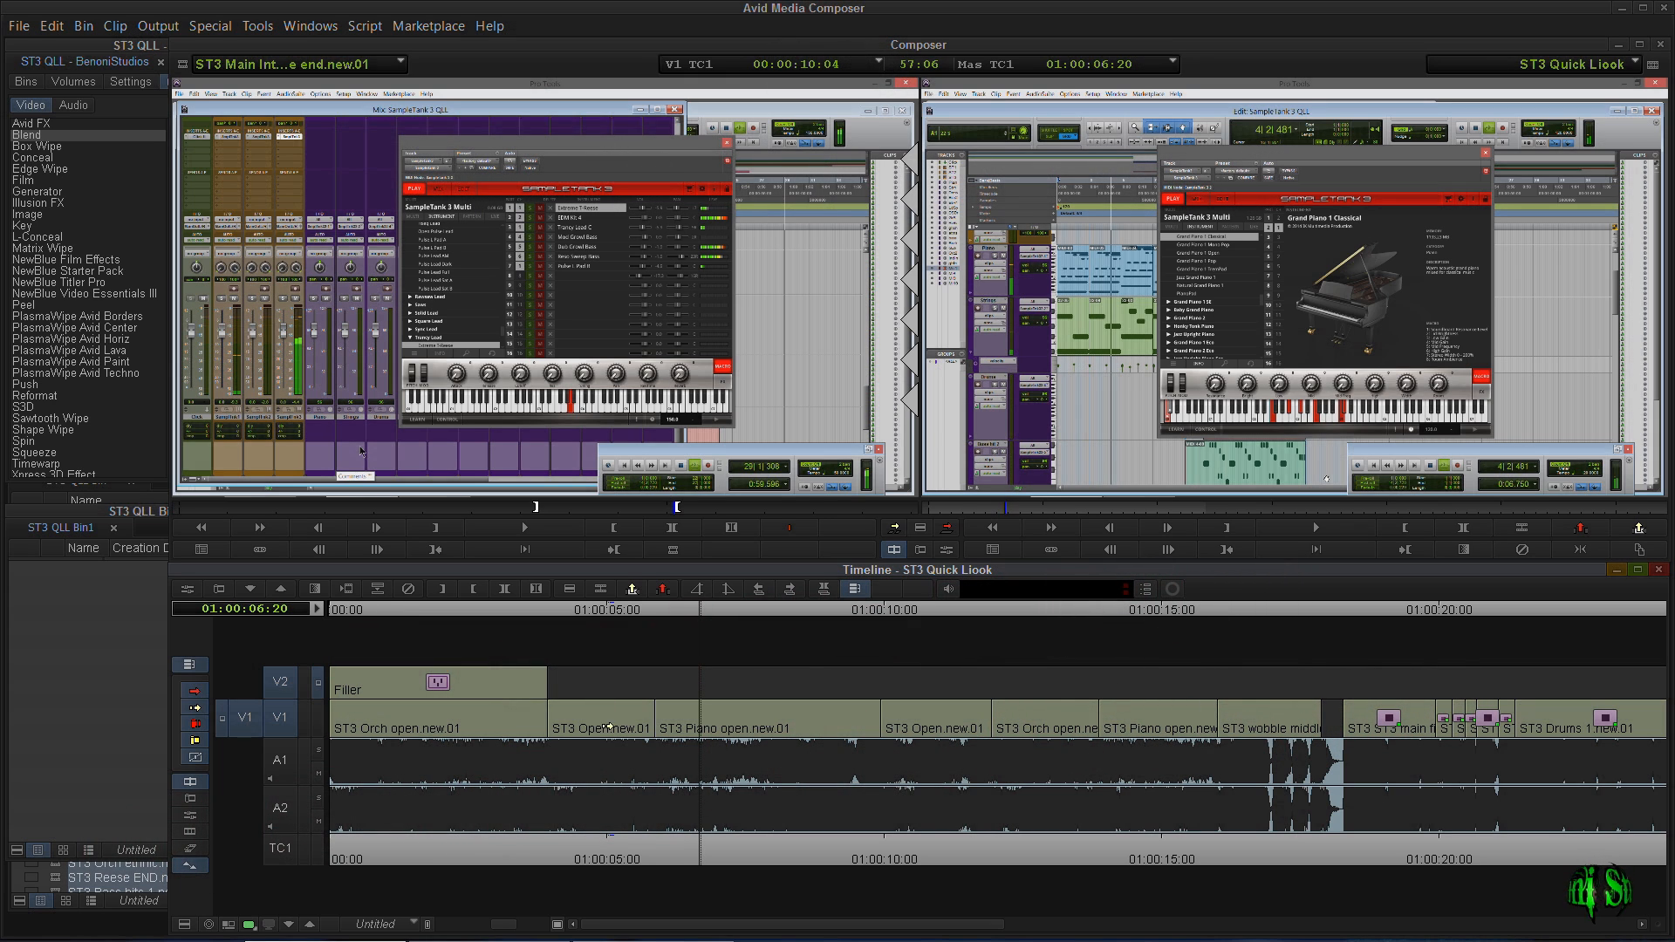
Select the ST3 Open clip and pull its 3D Warp Crop Top from 999 to about 683.
click(1044, 717)
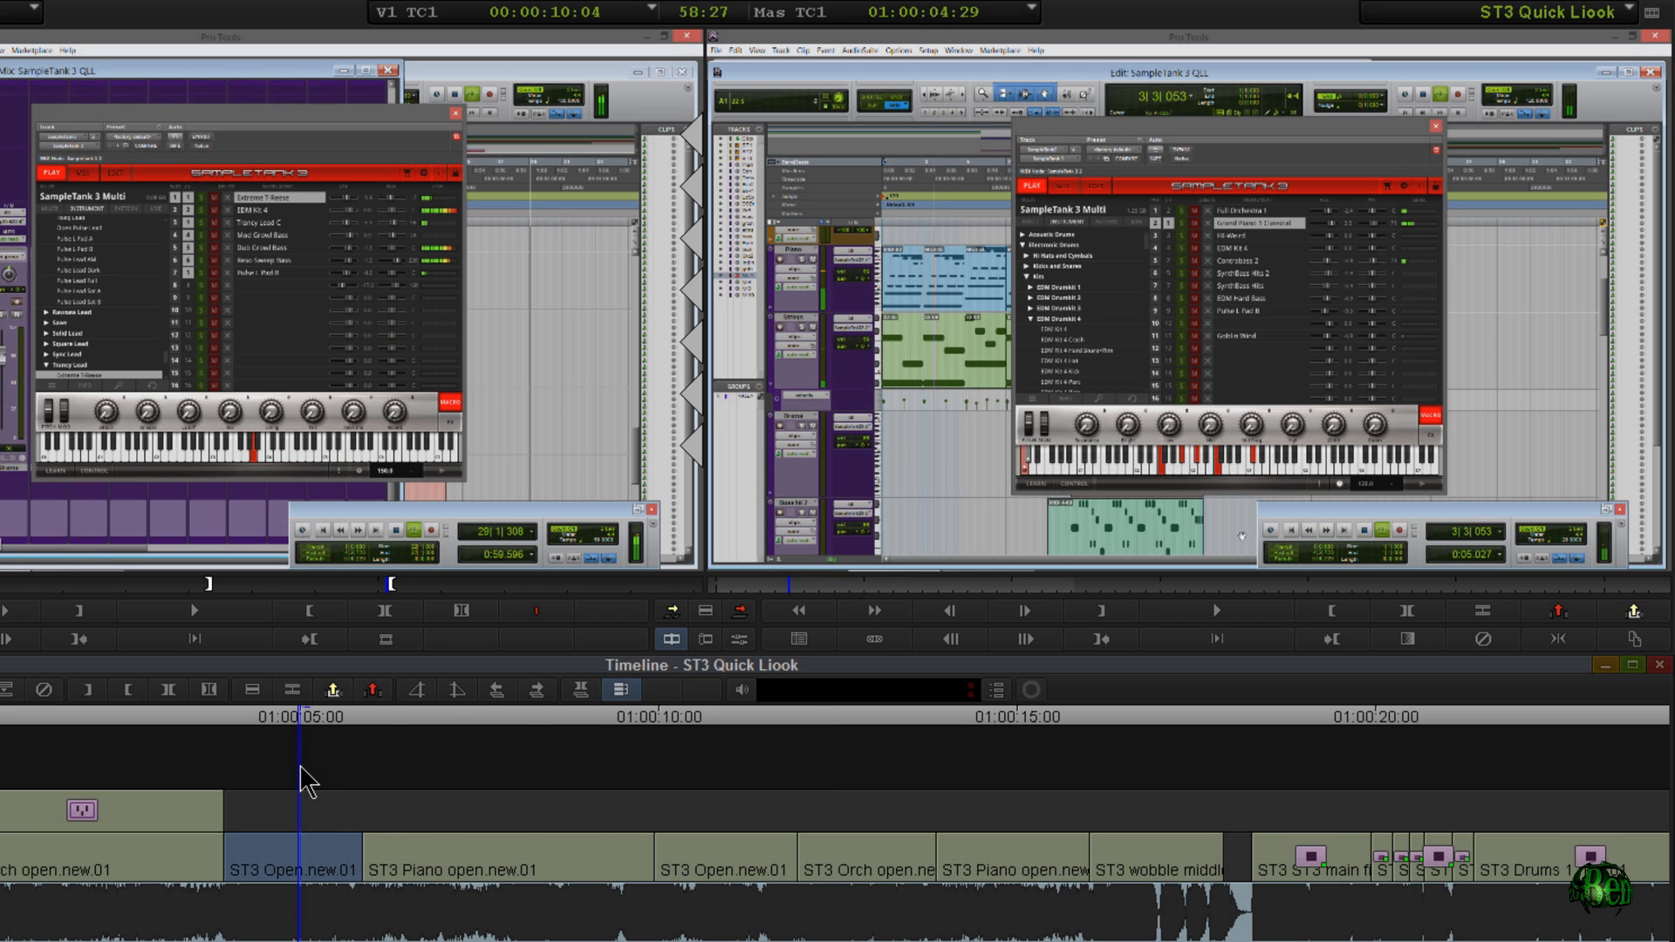
mouse_move(993, 156)
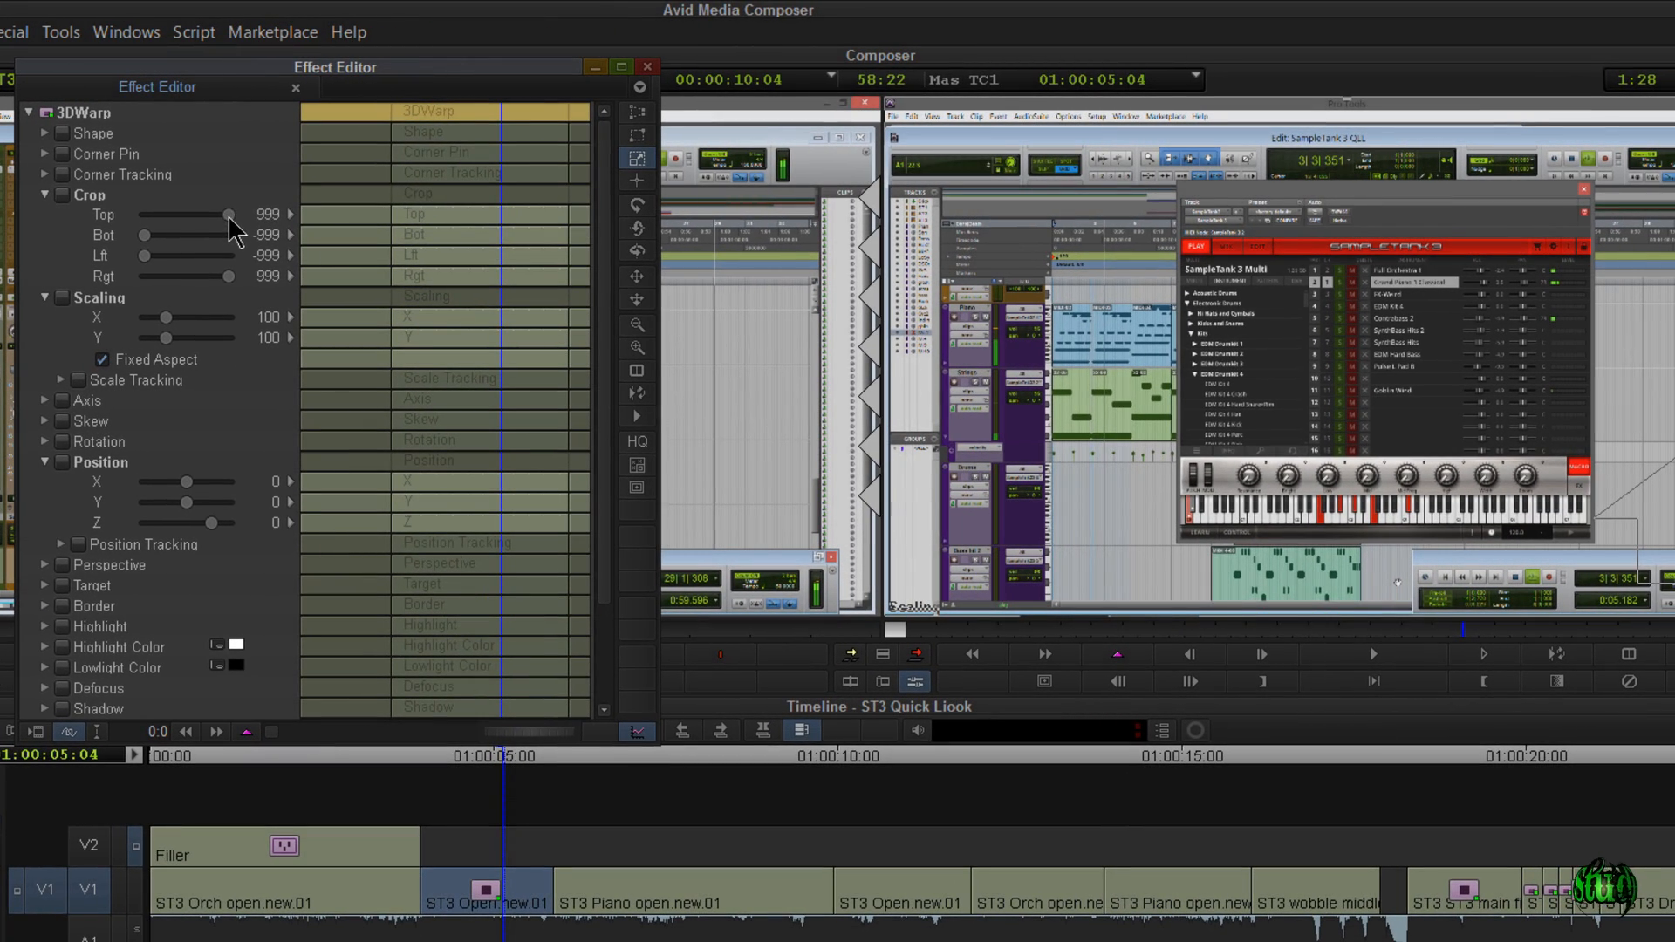
drag(228, 214, 214, 214)
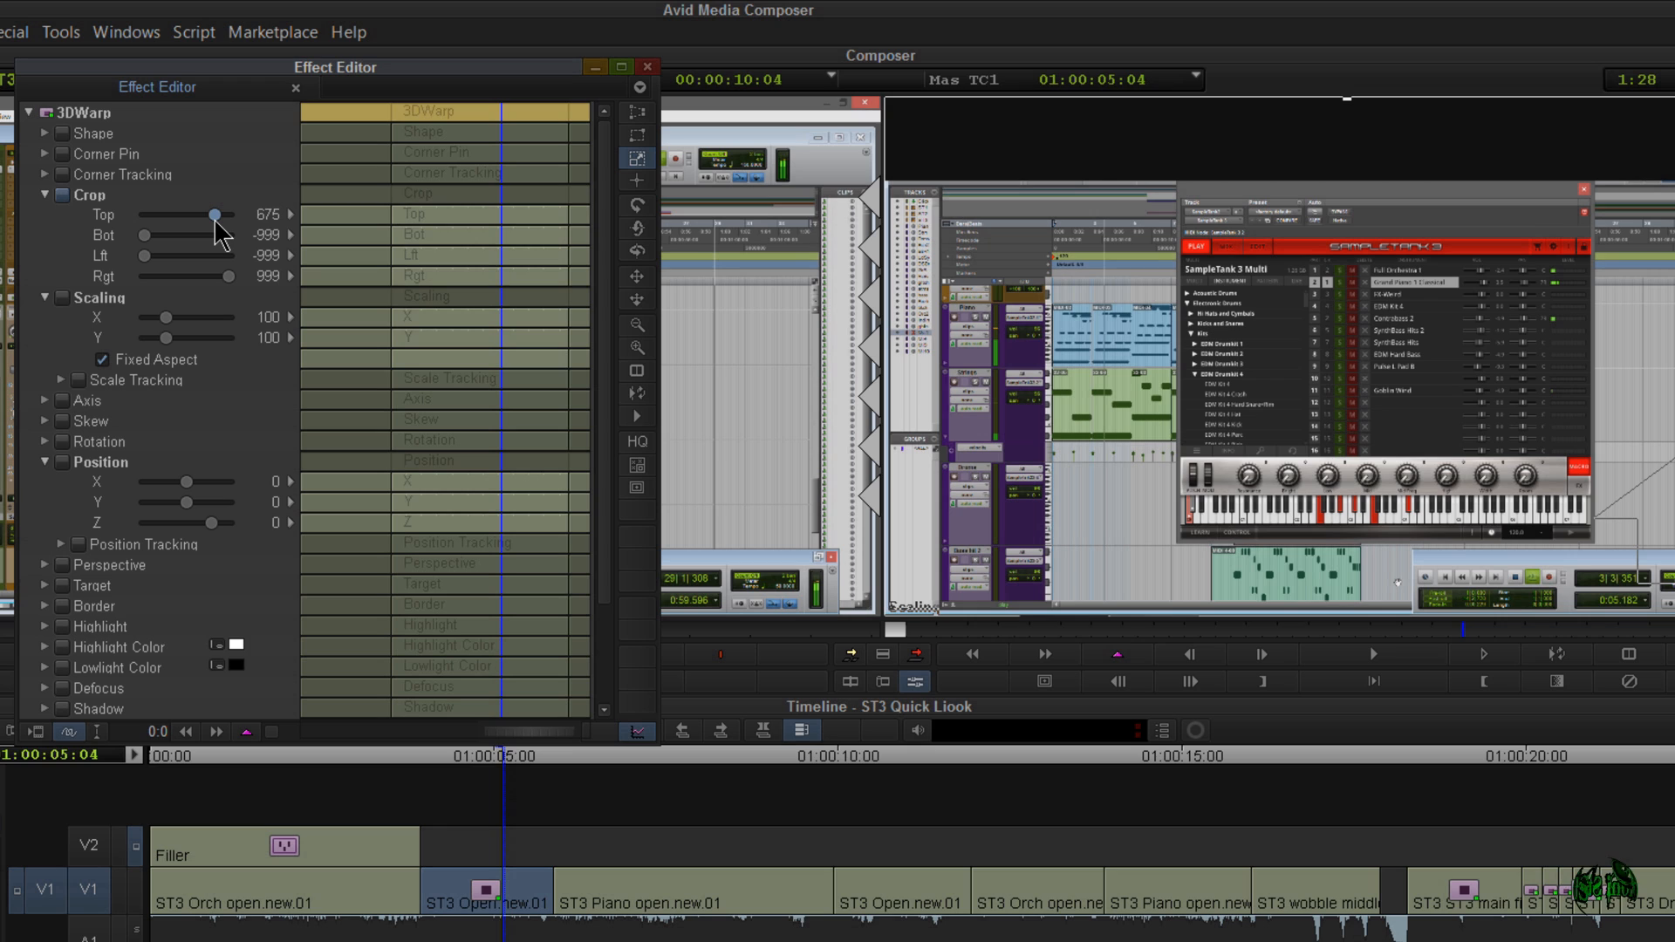
drag(213, 215, 217, 215)
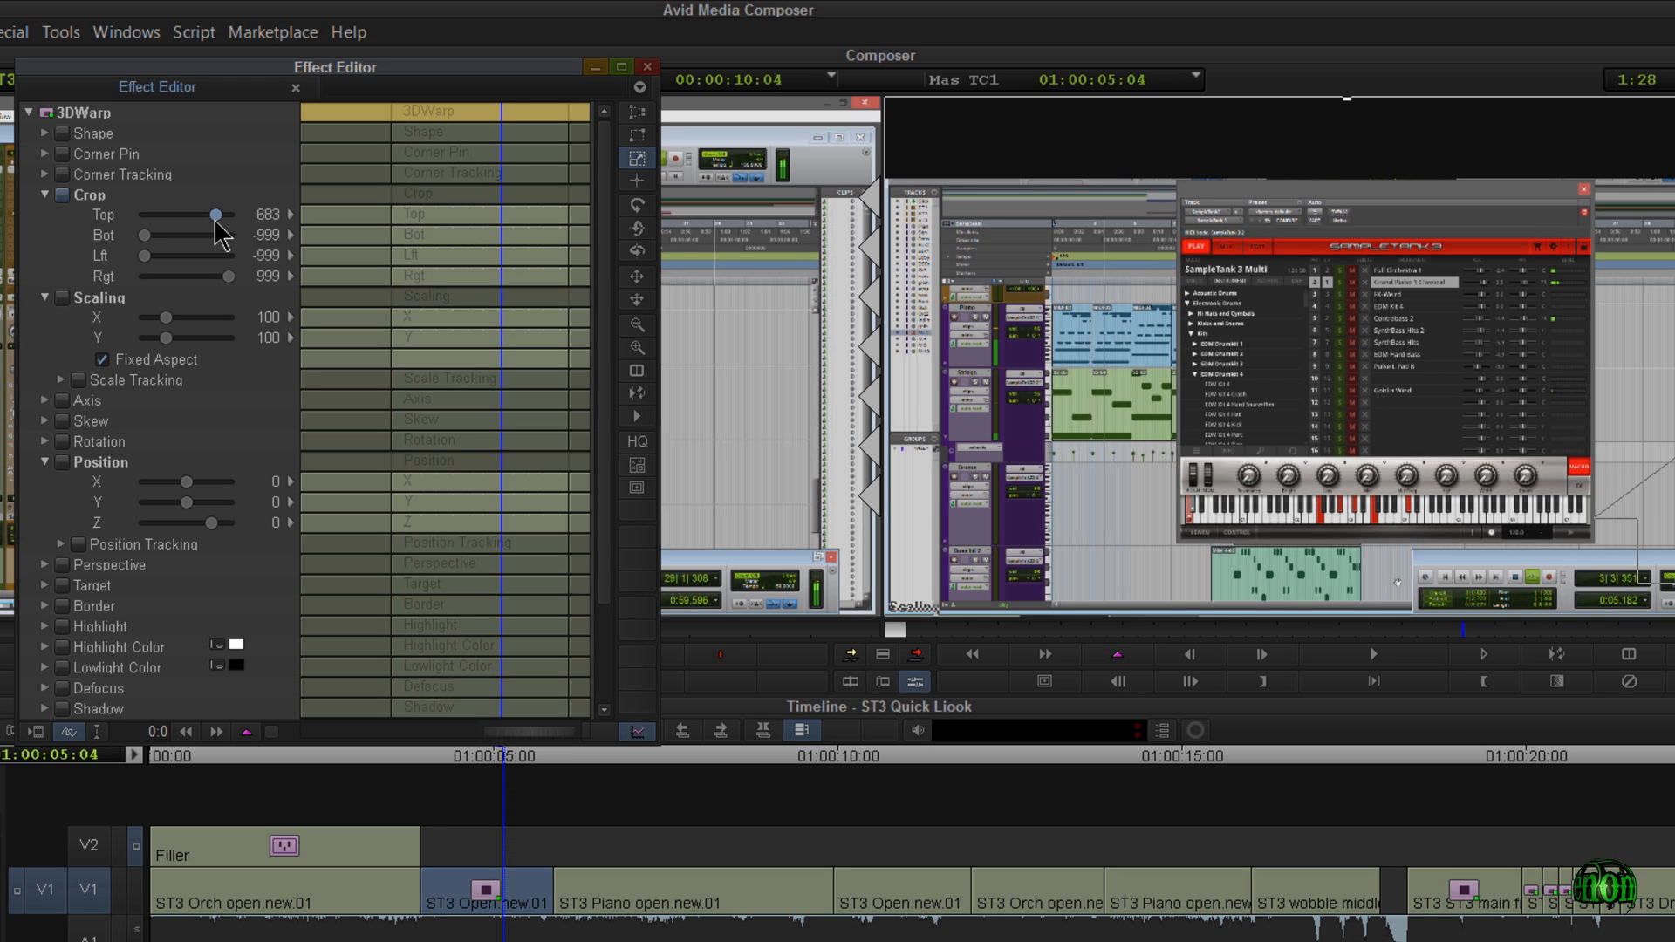
drag(217, 215, 182, 215)
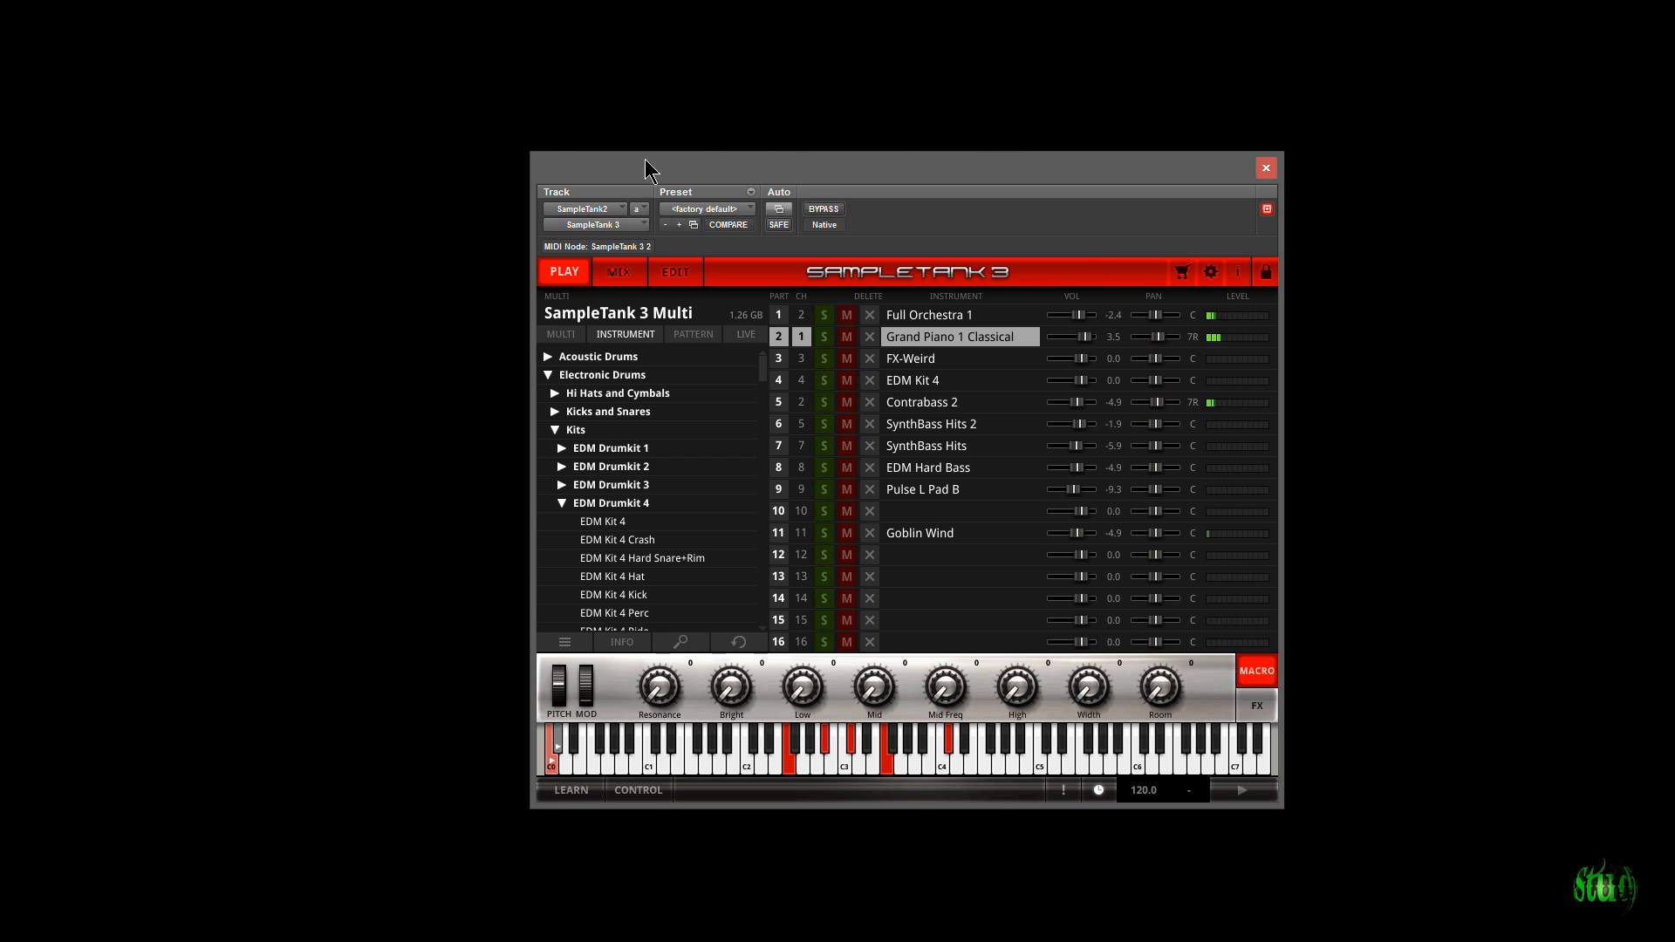
click(1265, 167)
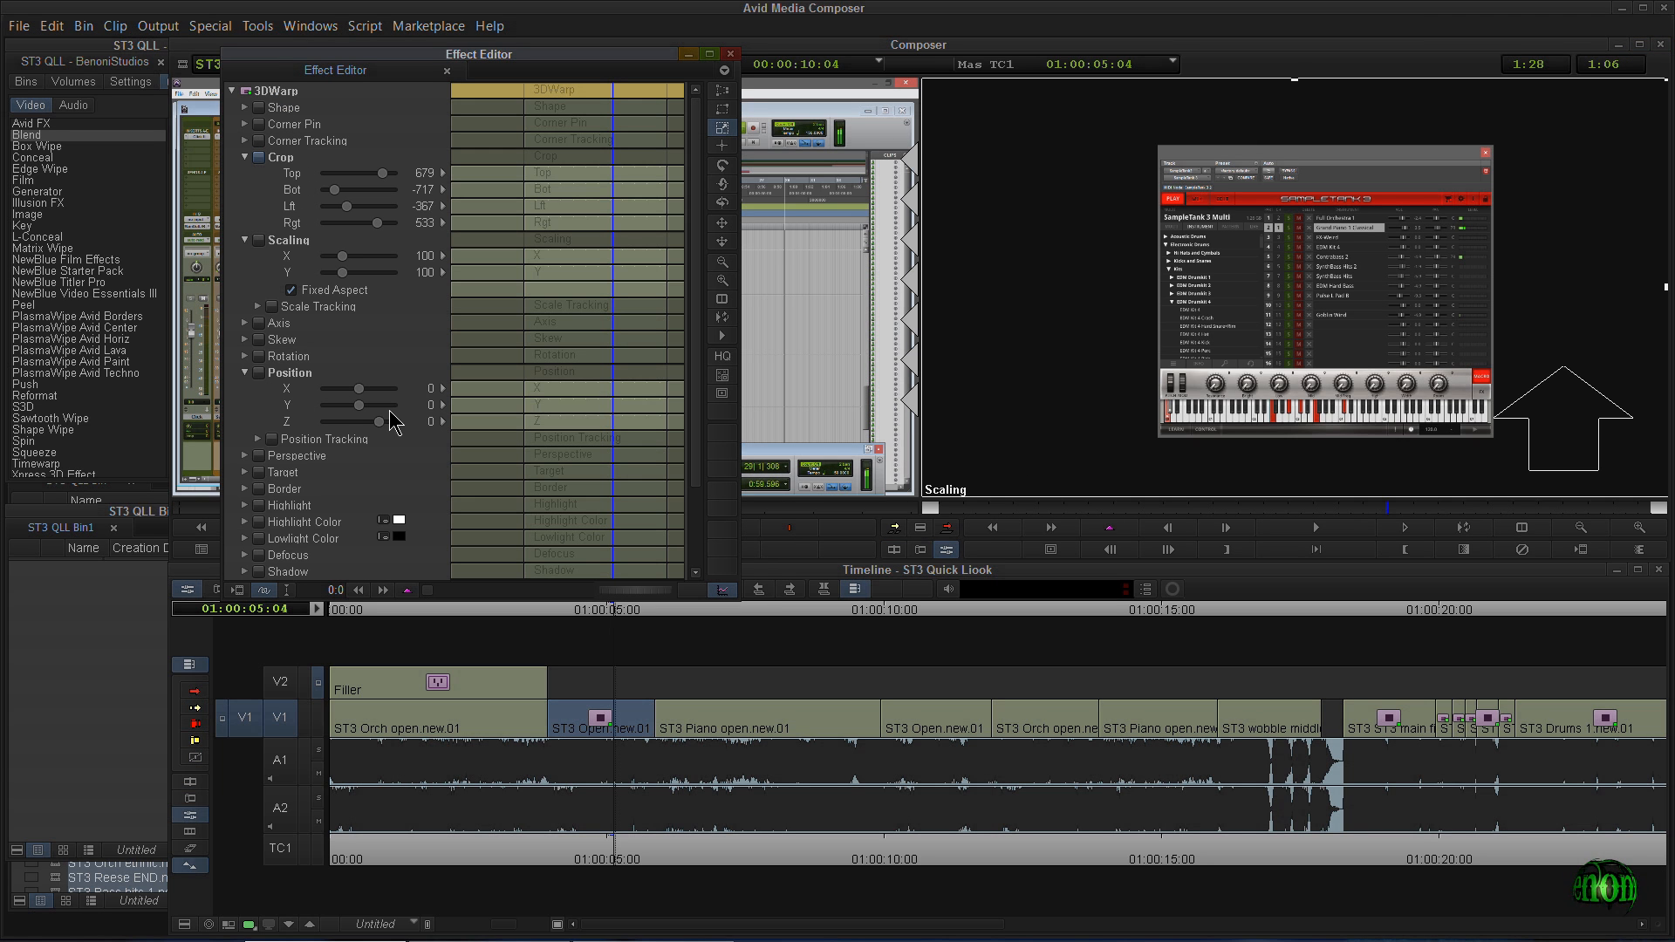
Adjust the ST3 Open crop values and set the 3D Warp Scaling to 119.
drag(342, 256, 348, 255)
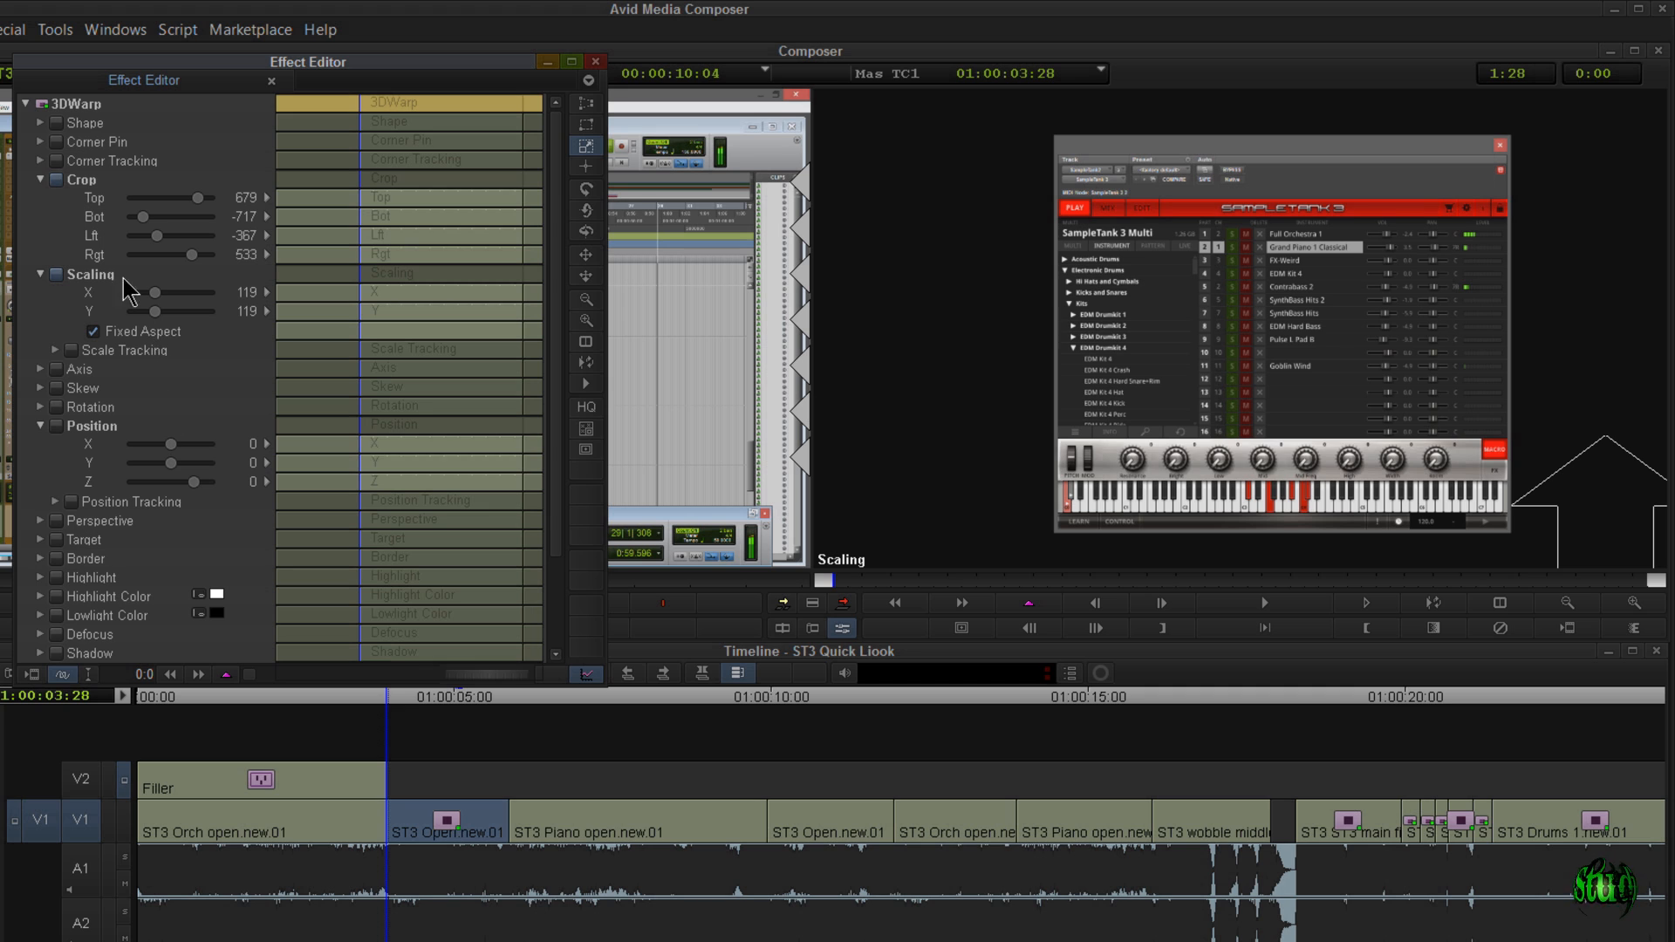
drag(142, 293, 158, 293)
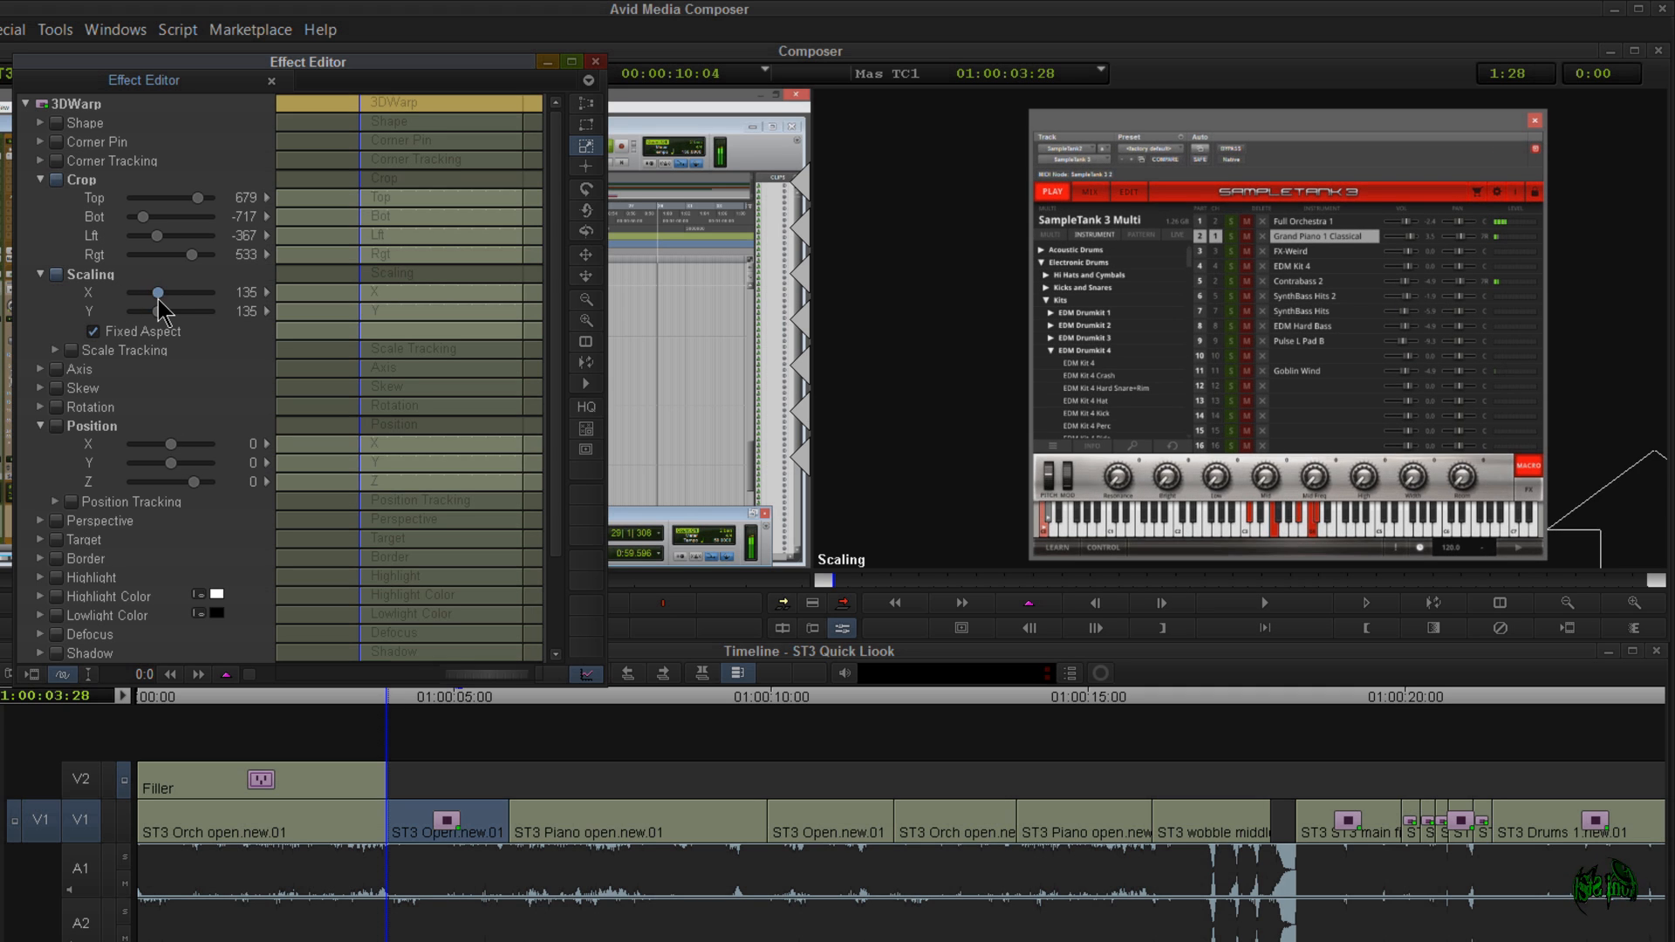
drag(171, 293, 157, 293)
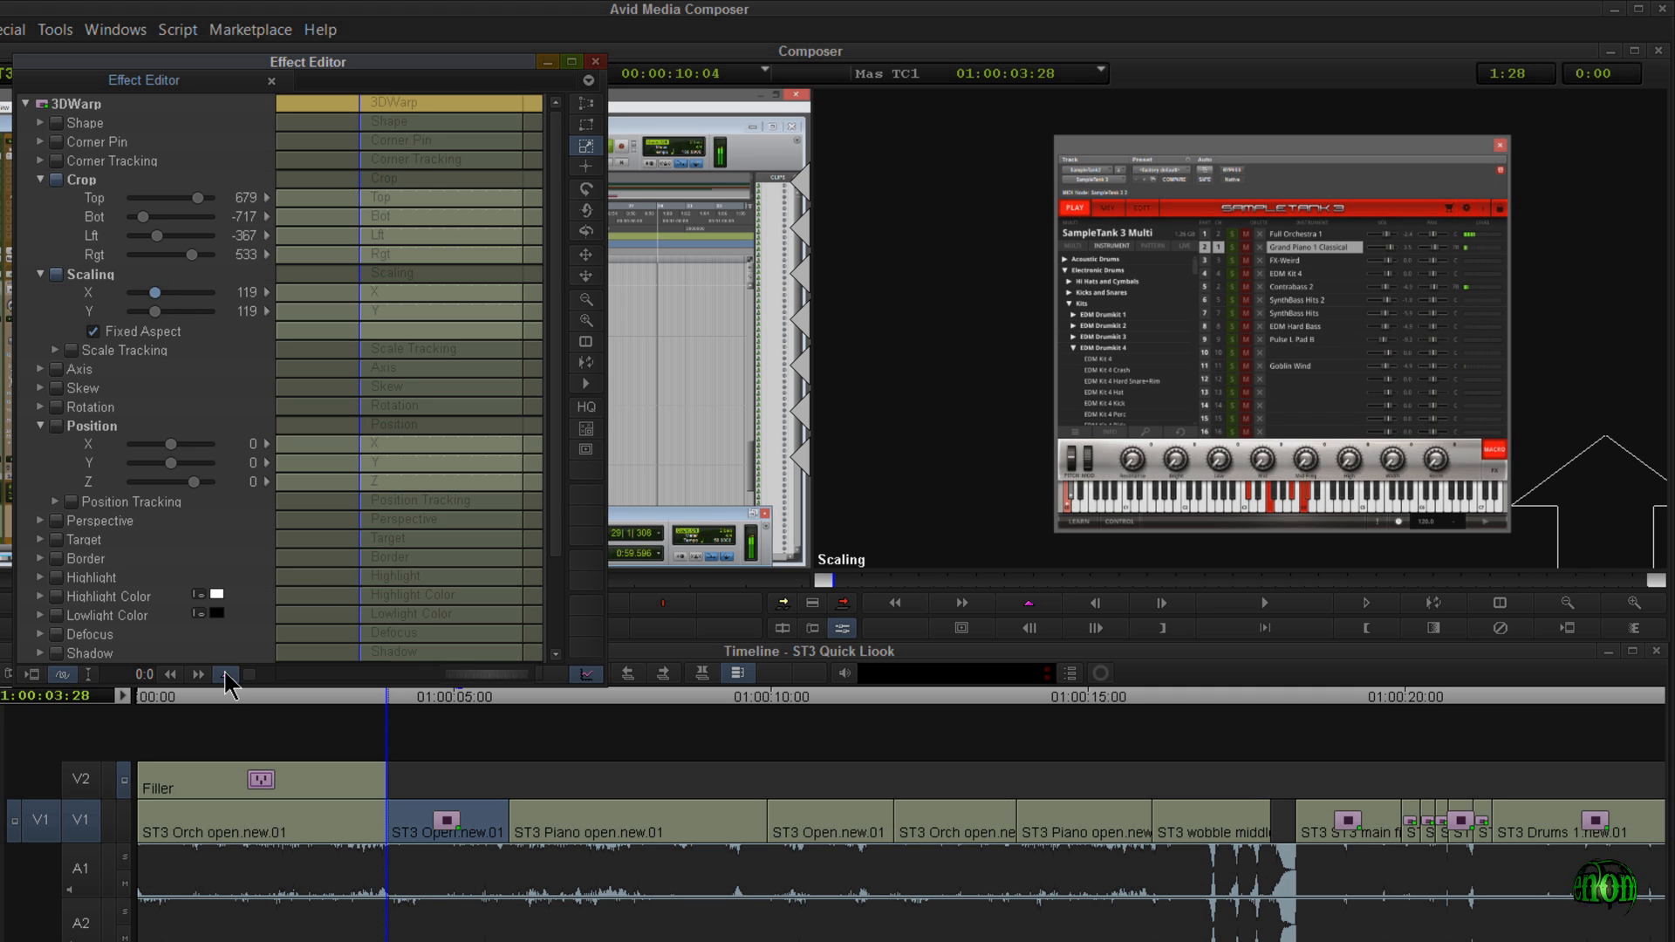
Keyframe the start and end, enlarging to Scaling 130 at Position X -486 at the end.
click(224, 675)
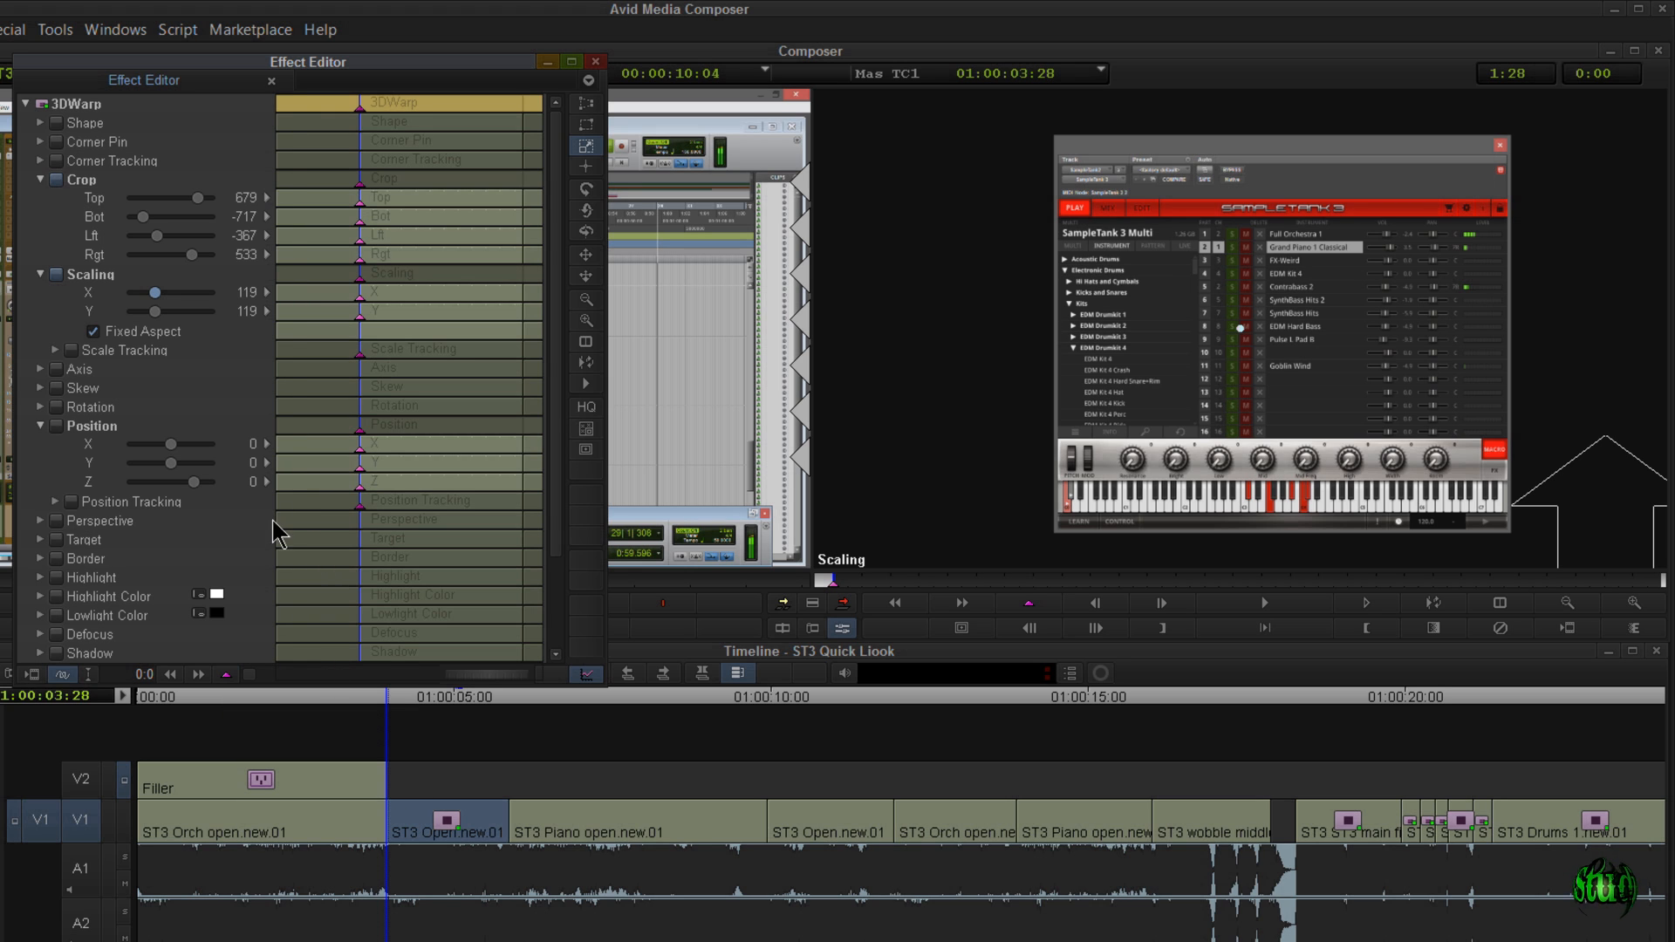
click(224, 675)
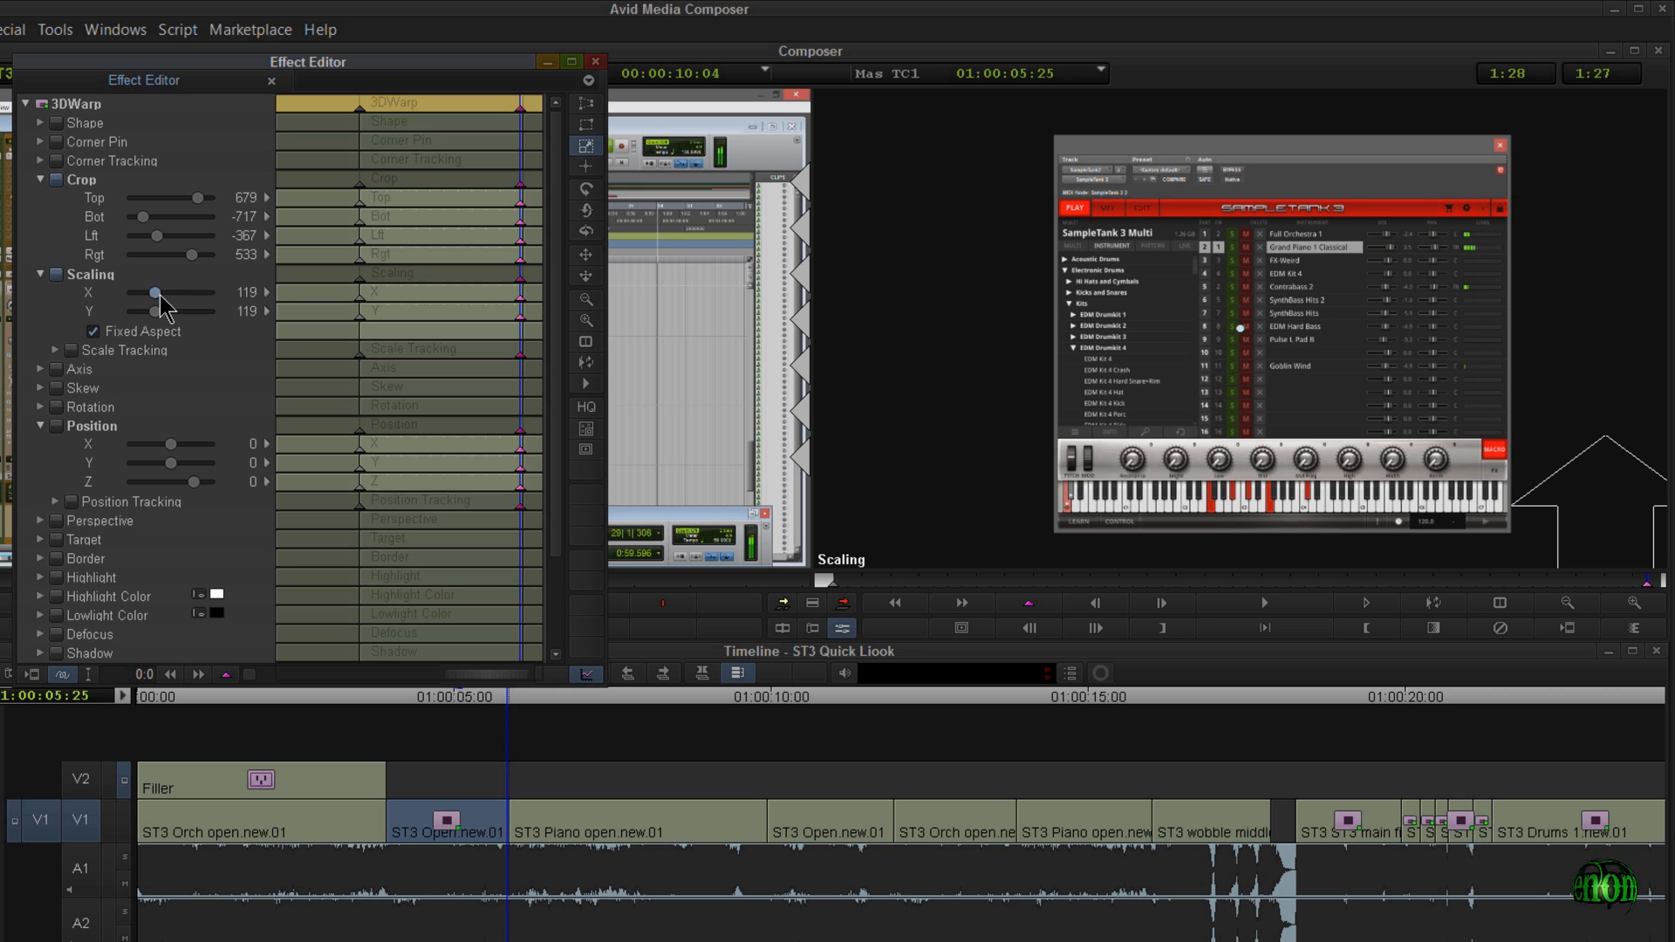
drag(157, 293, 168, 294)
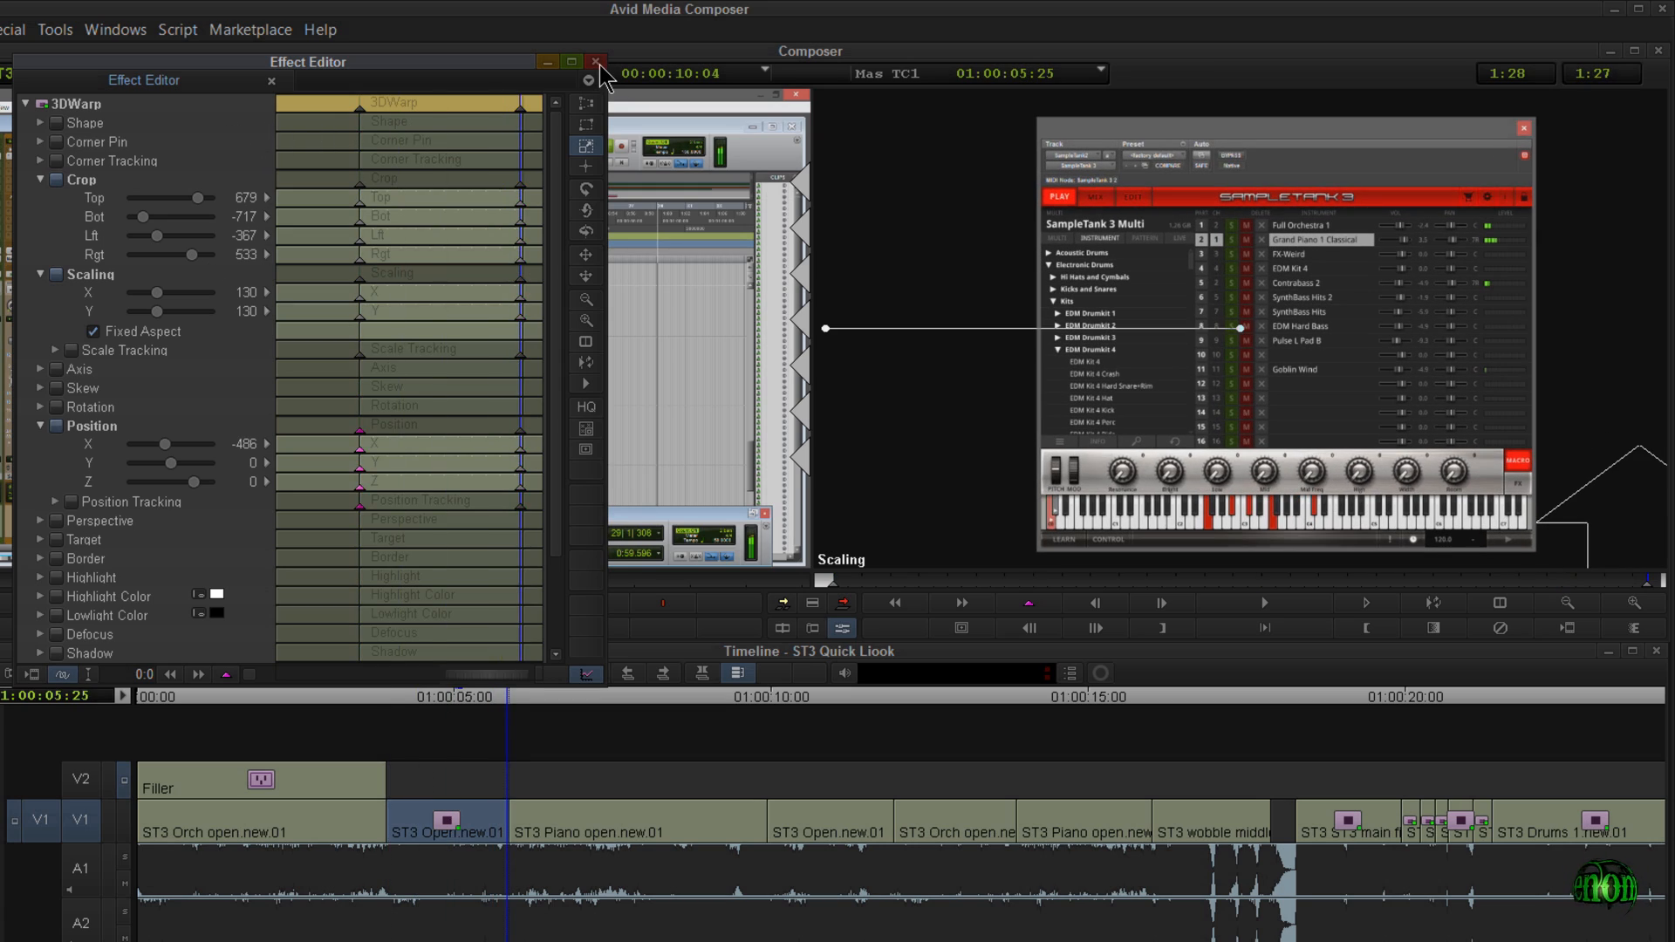
click(595, 62)
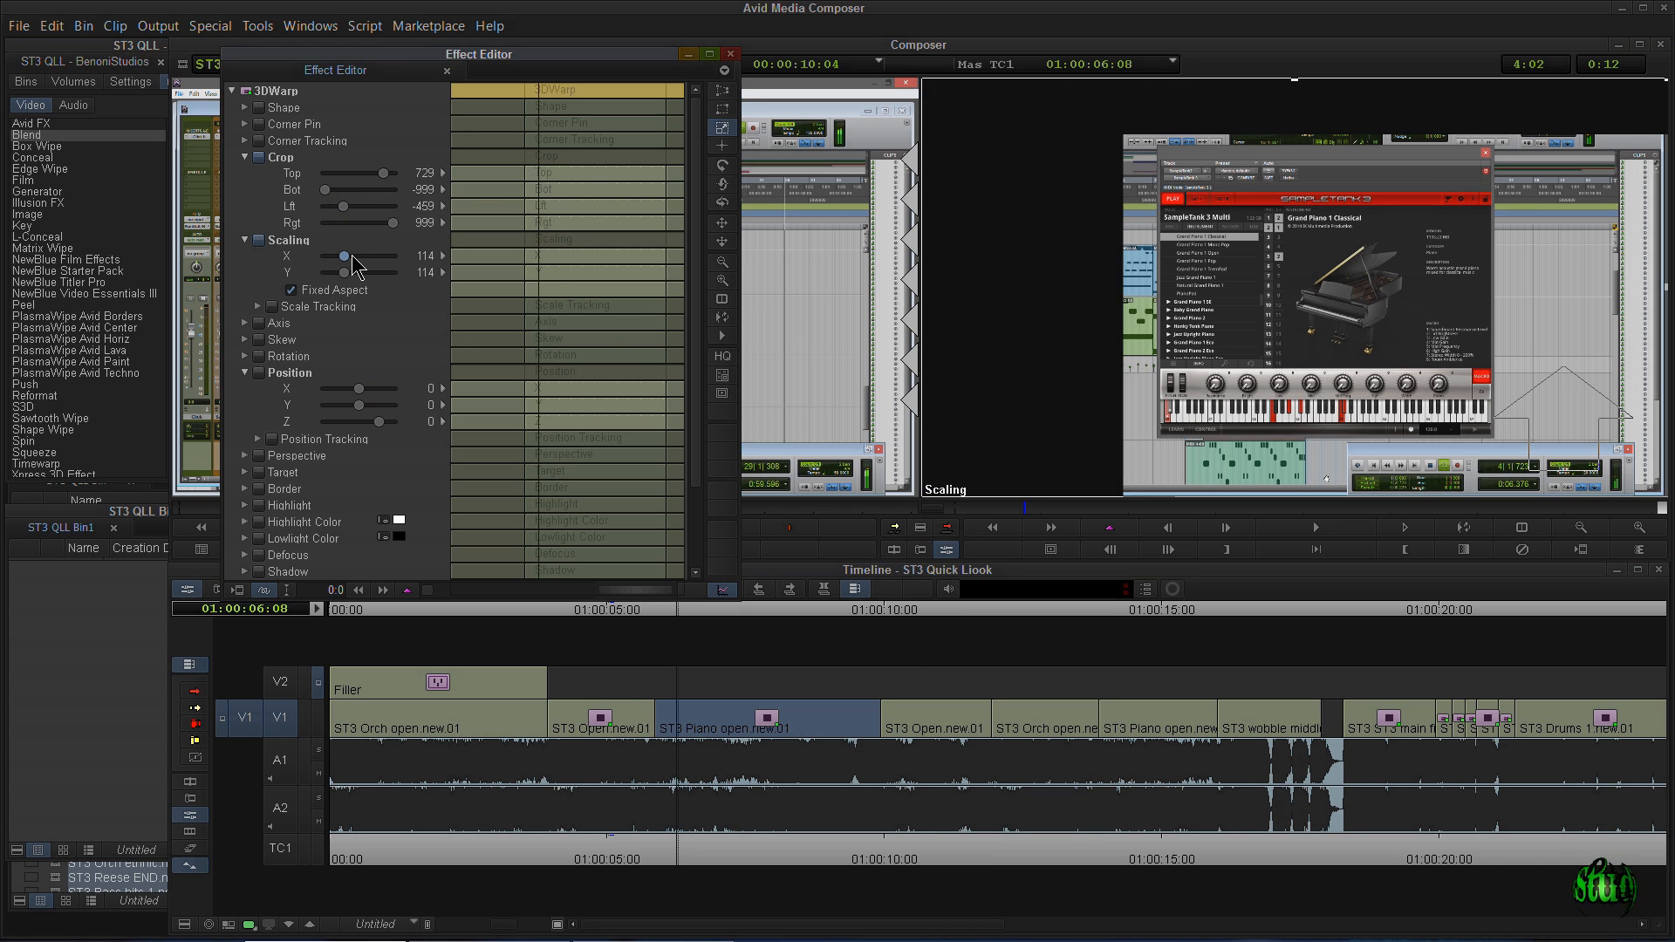
Tighten ST3 Piano open's crop, ease Scaling X to 108, and move the playhead to about 01:00:15:00.
drag(344, 256, 339, 255)
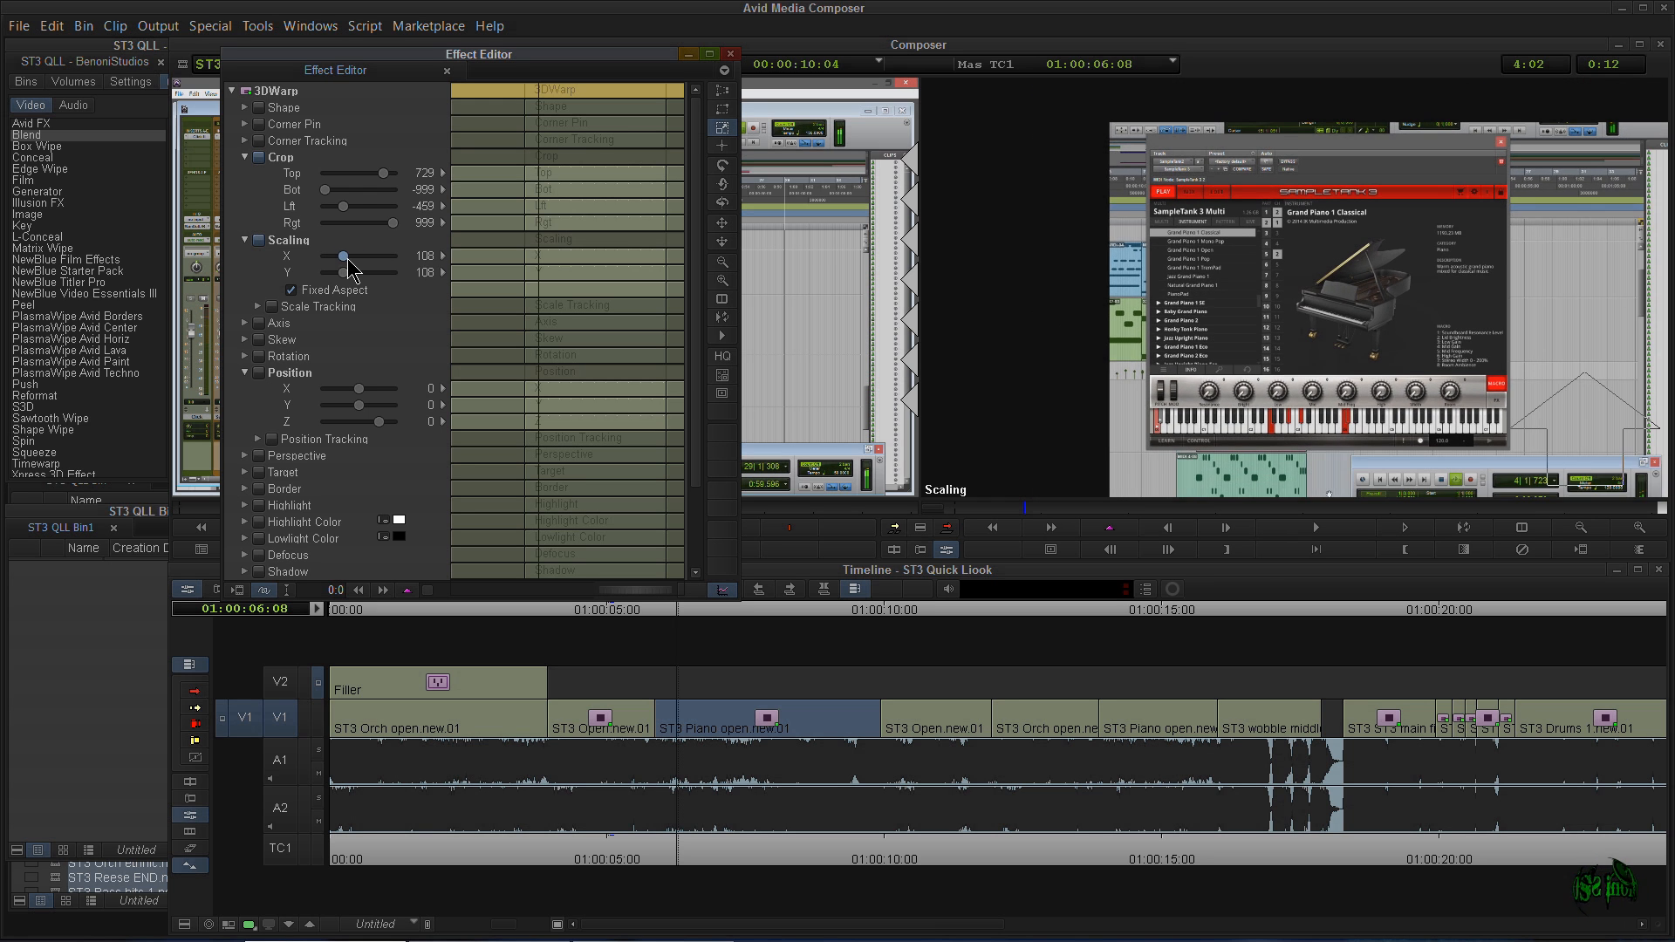
drag(342, 257, 349, 257)
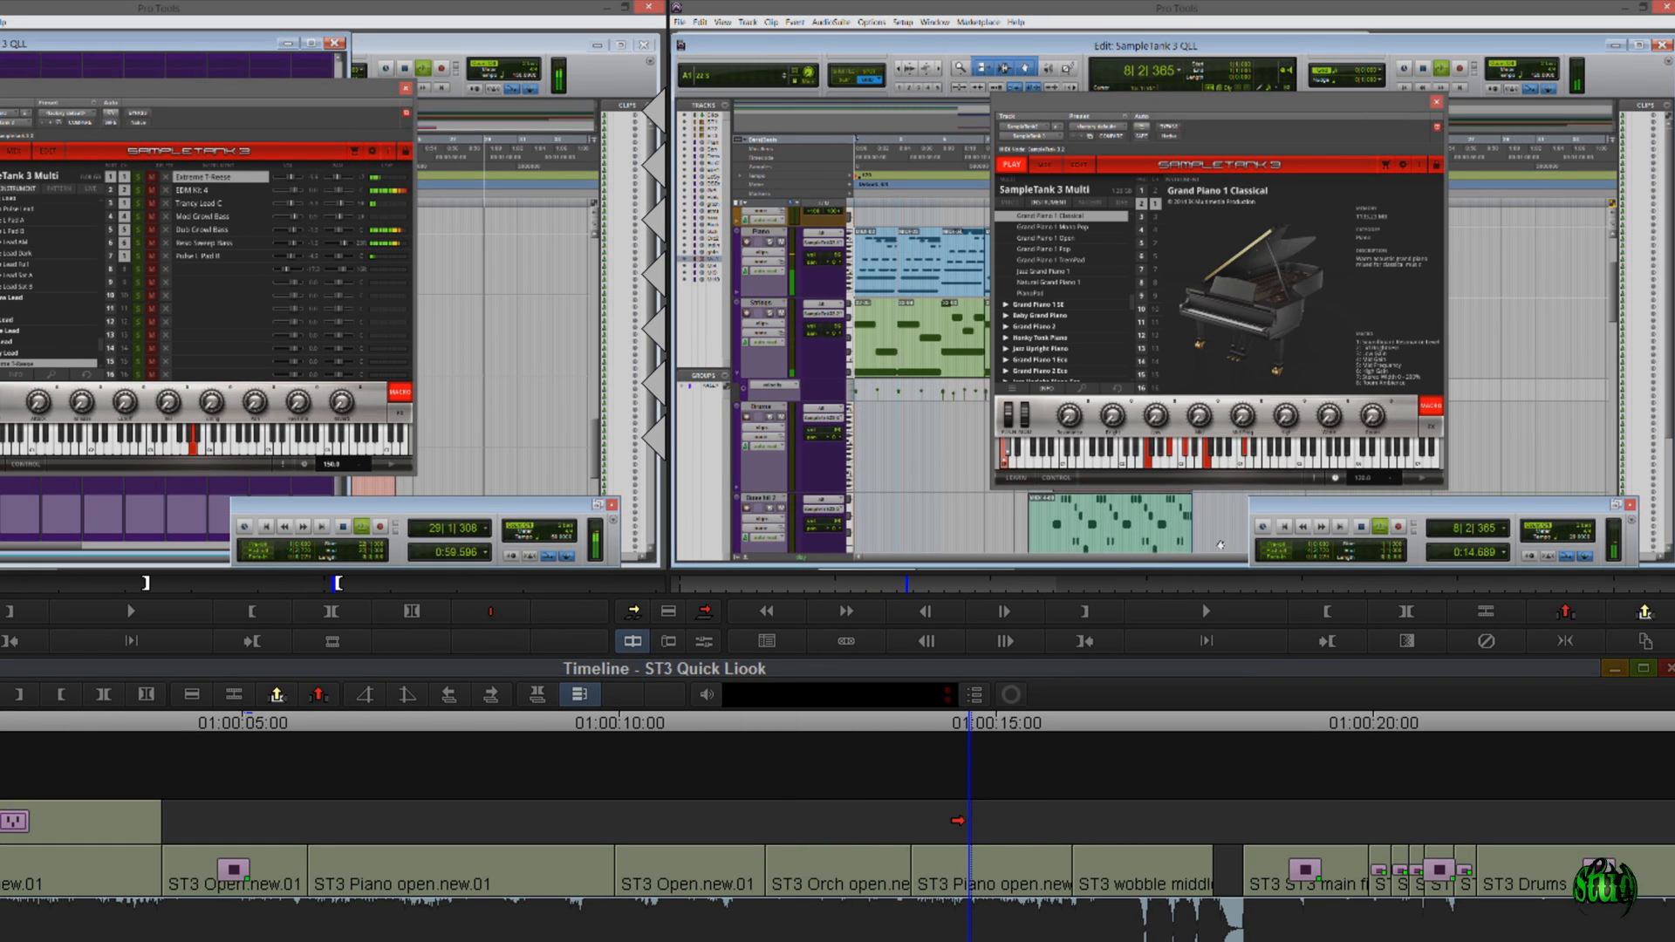
mouse_move(1591, 211)
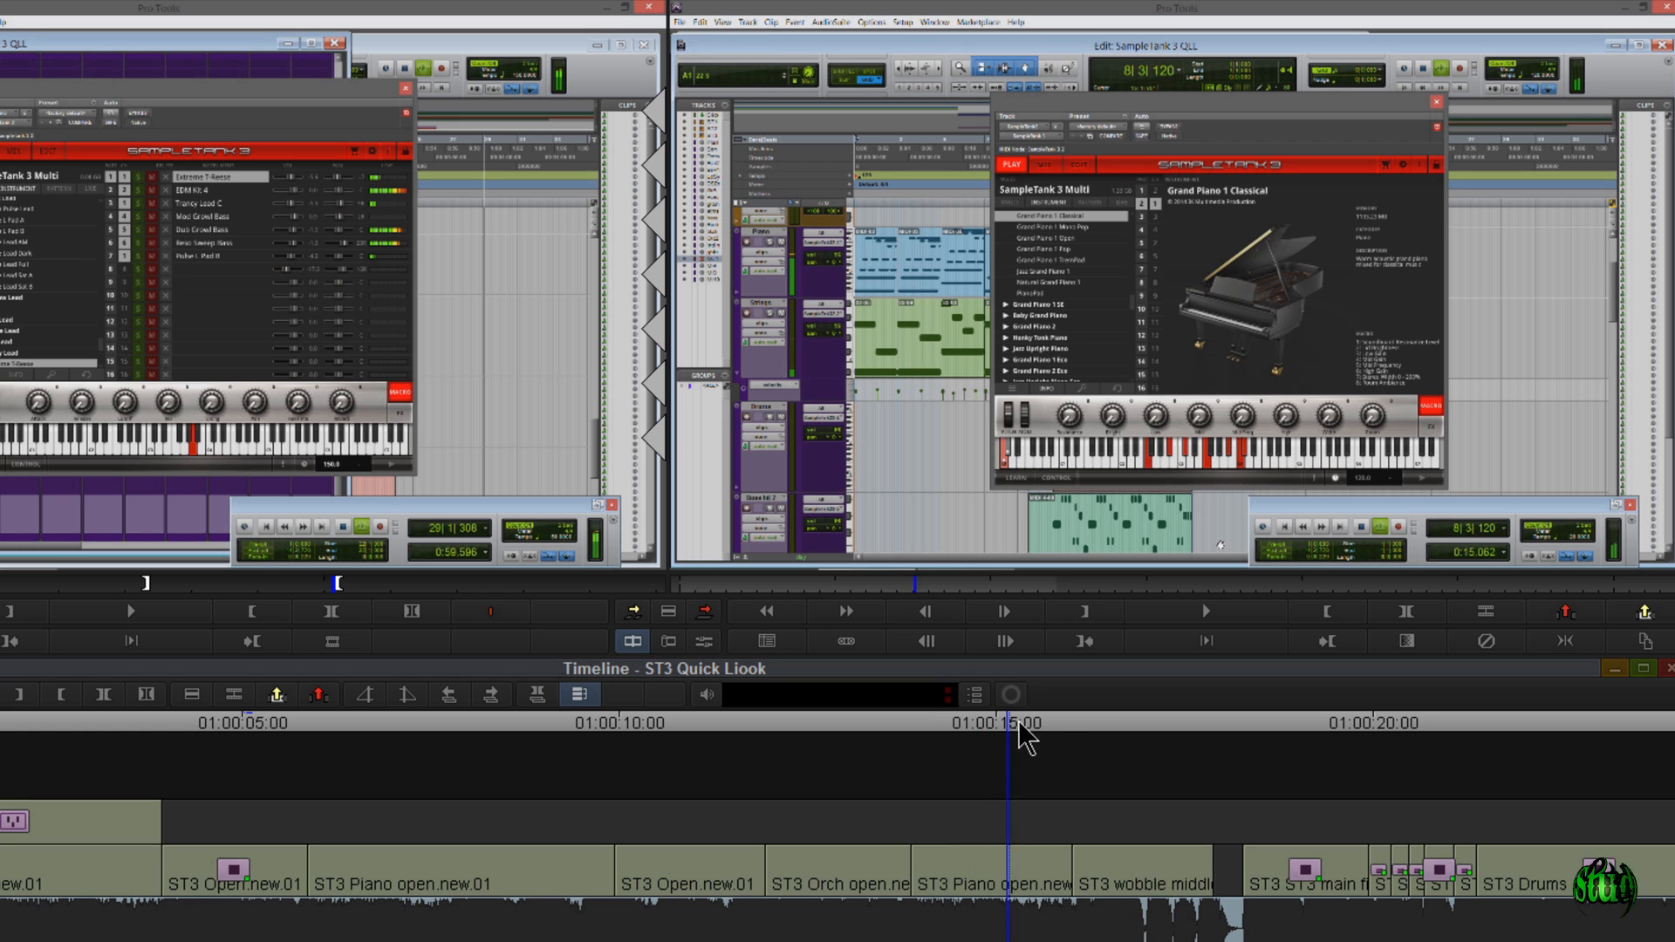
click(1075, 165)
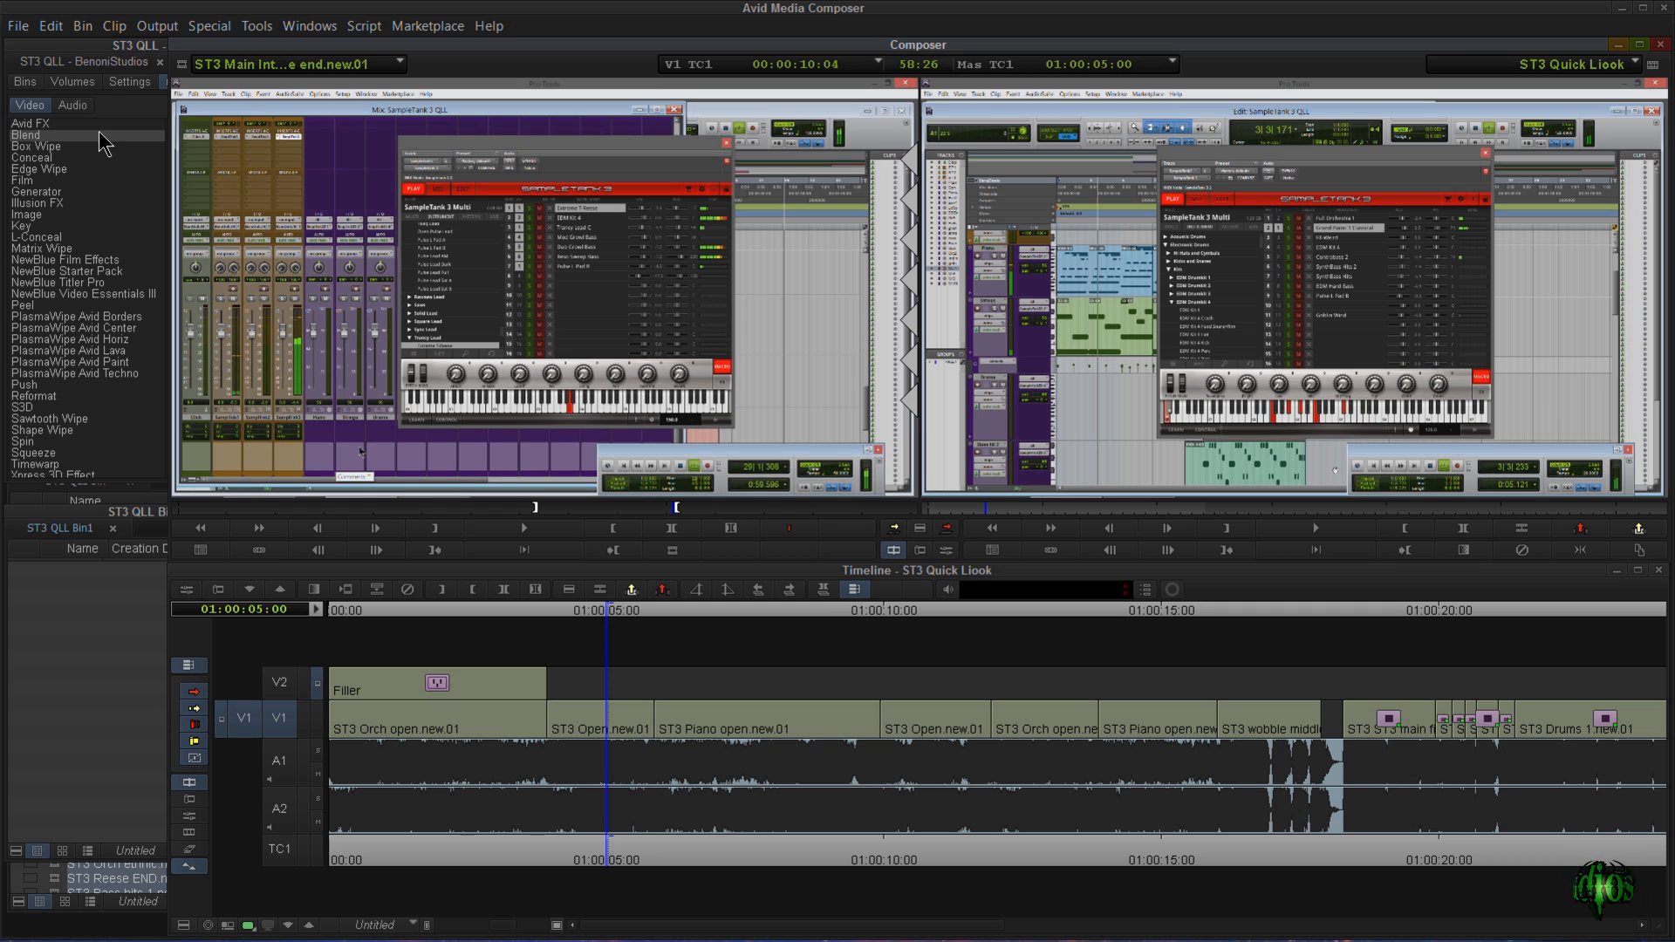
Open the Blend effects category and lower the new 3D Warp's Crop Top on ST3 Open.
click(27, 134)
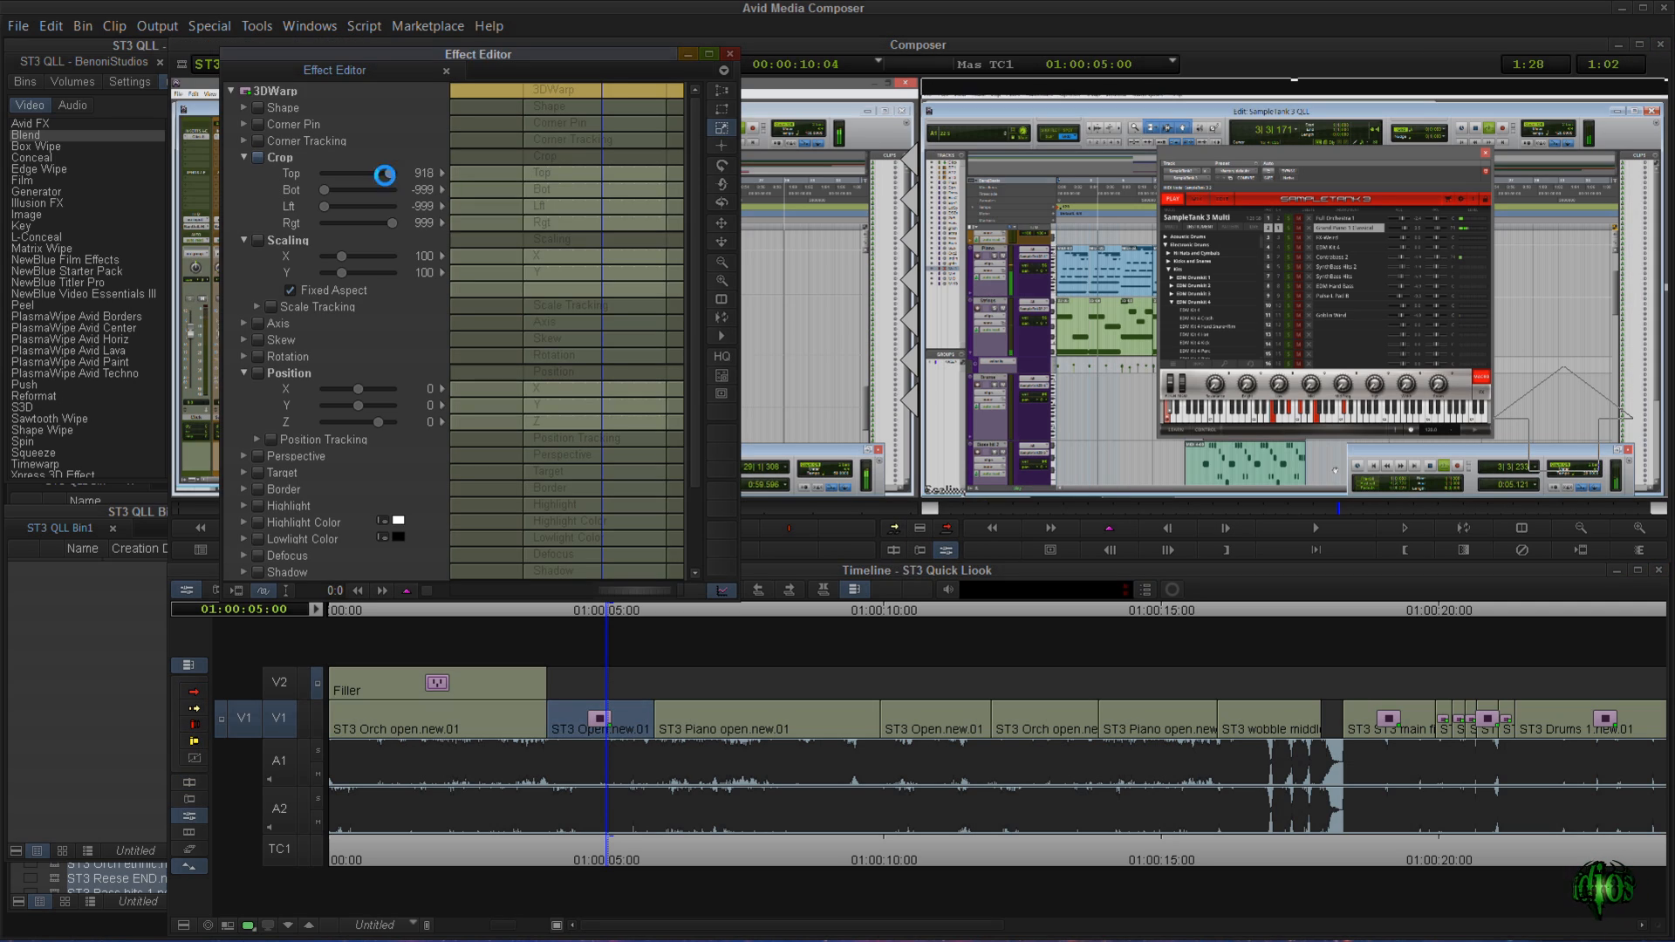
drag(385, 175, 376, 175)
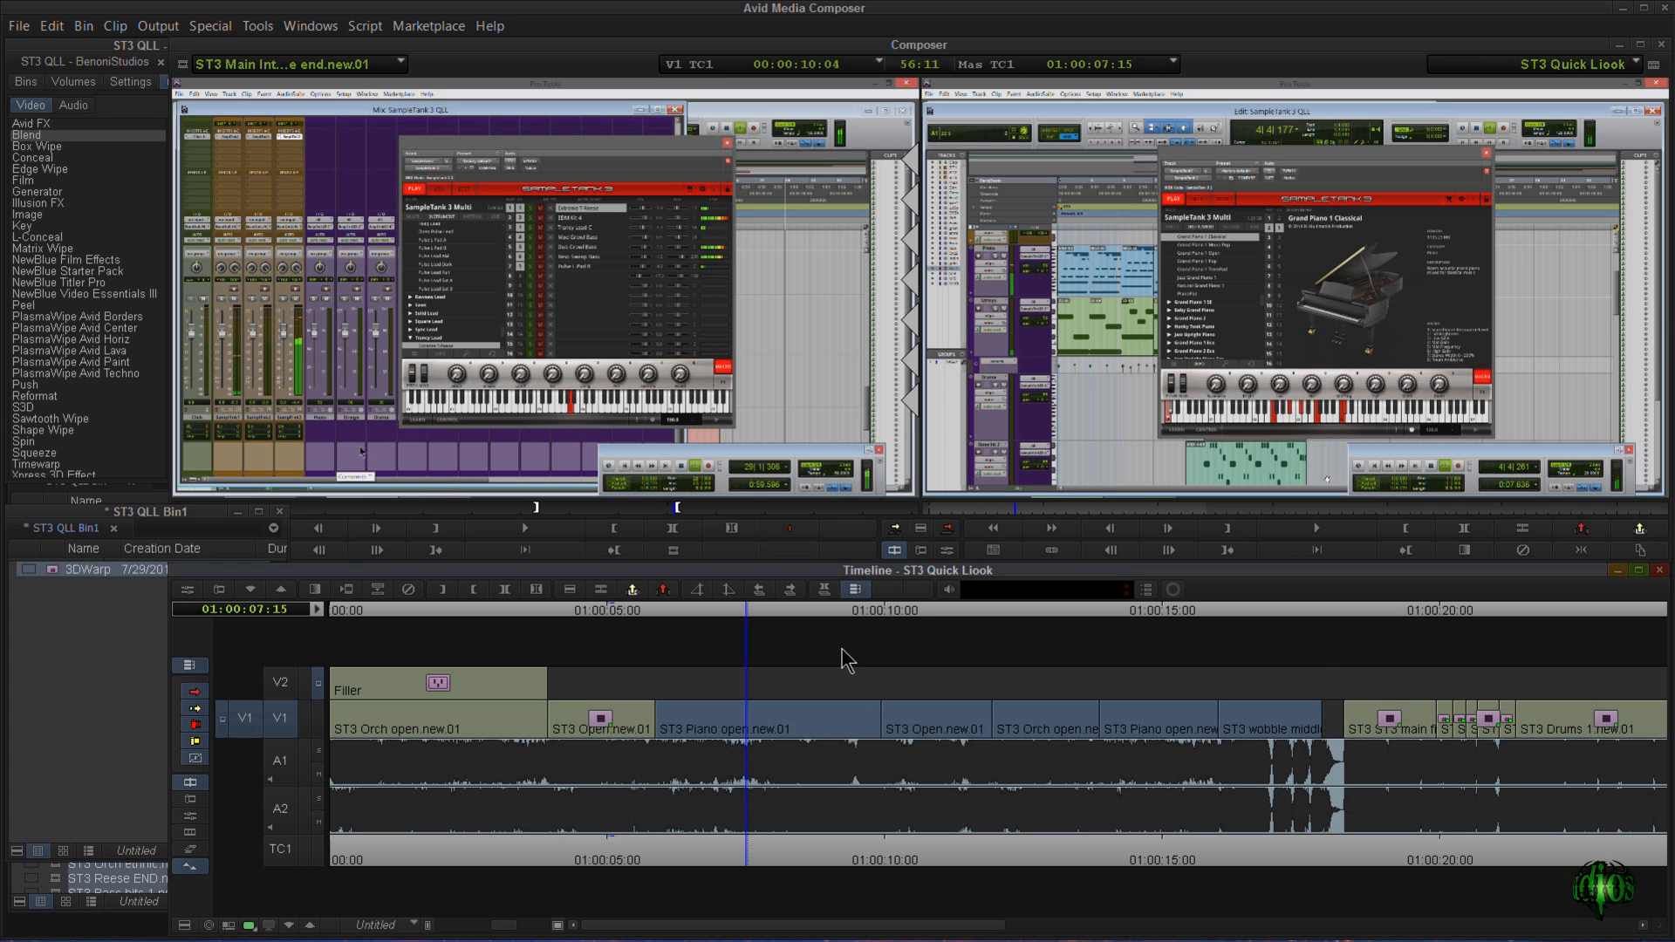
Save the 3D Warp preset into the ST3 QLL bin and apply it to the SampleTank clips.
click(86, 568)
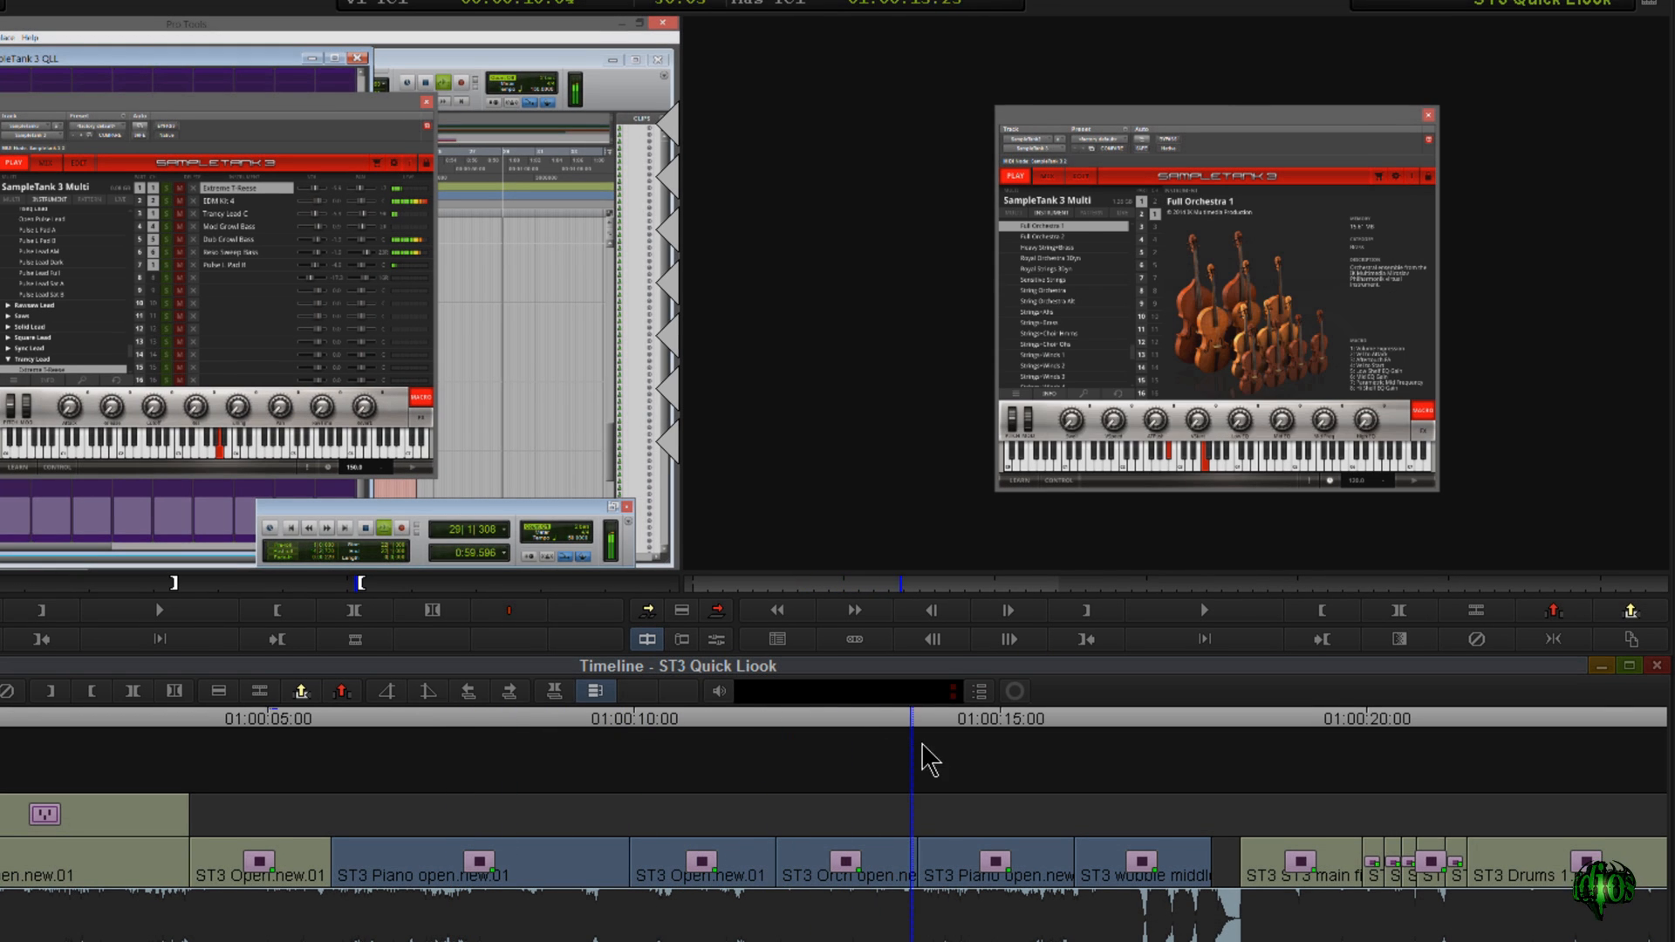
click(1057, 225)
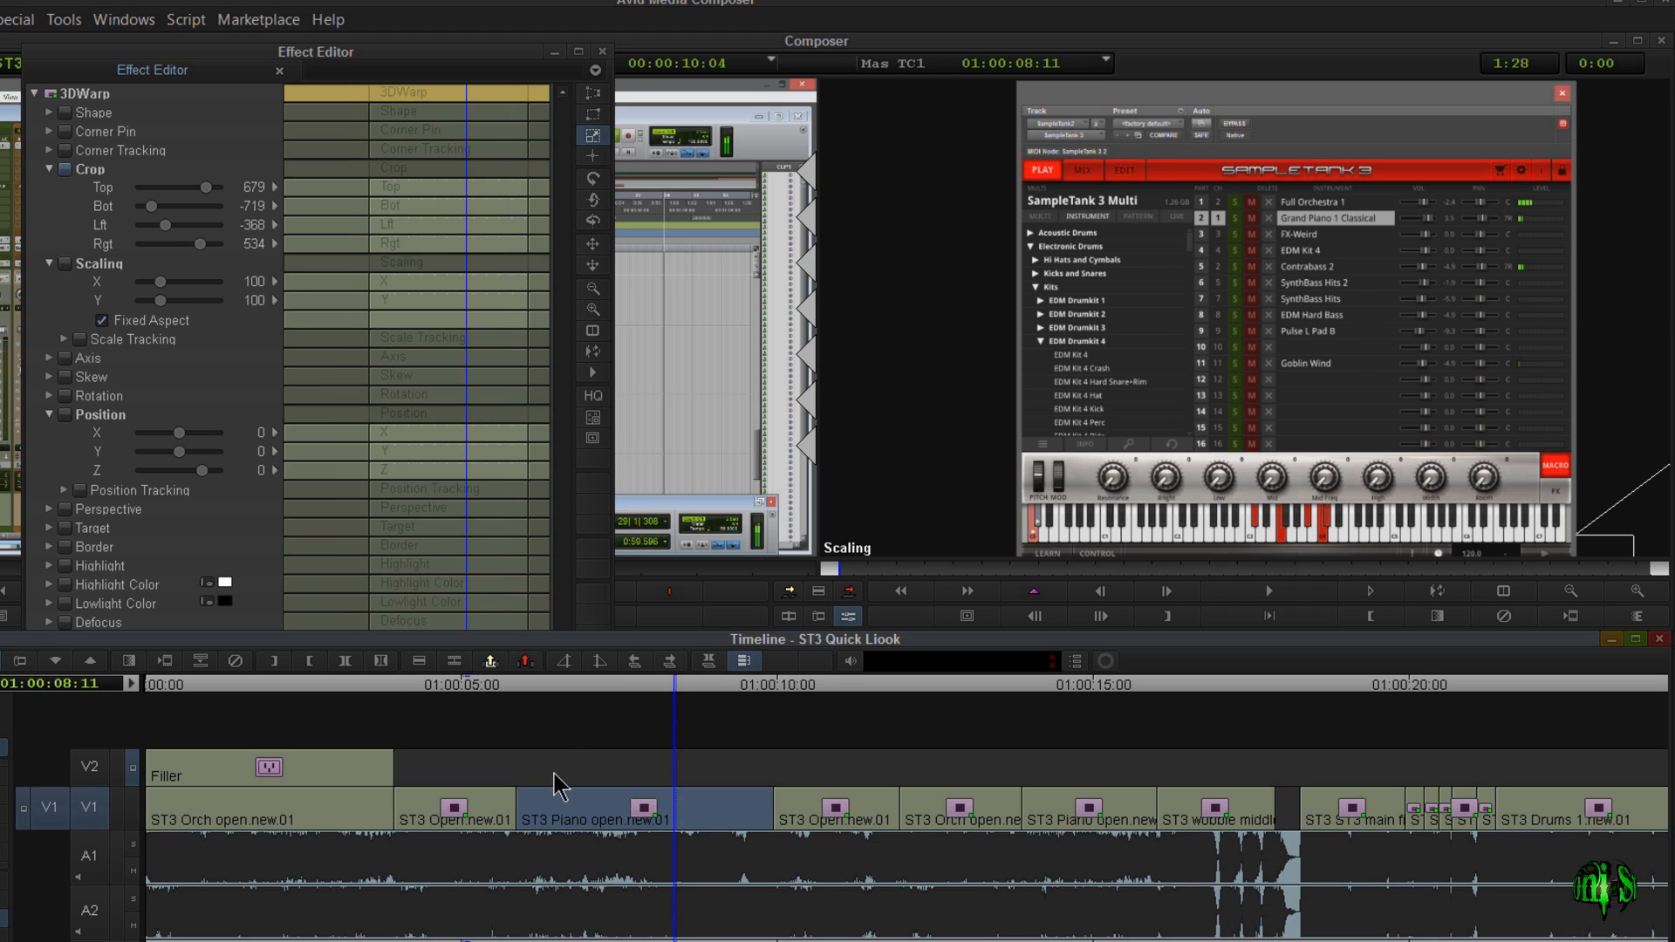
Check the preset's crop and scaling of 100 on the SampleTank clips, then close the Effect Editor.
drag(209, 280, 160, 281)
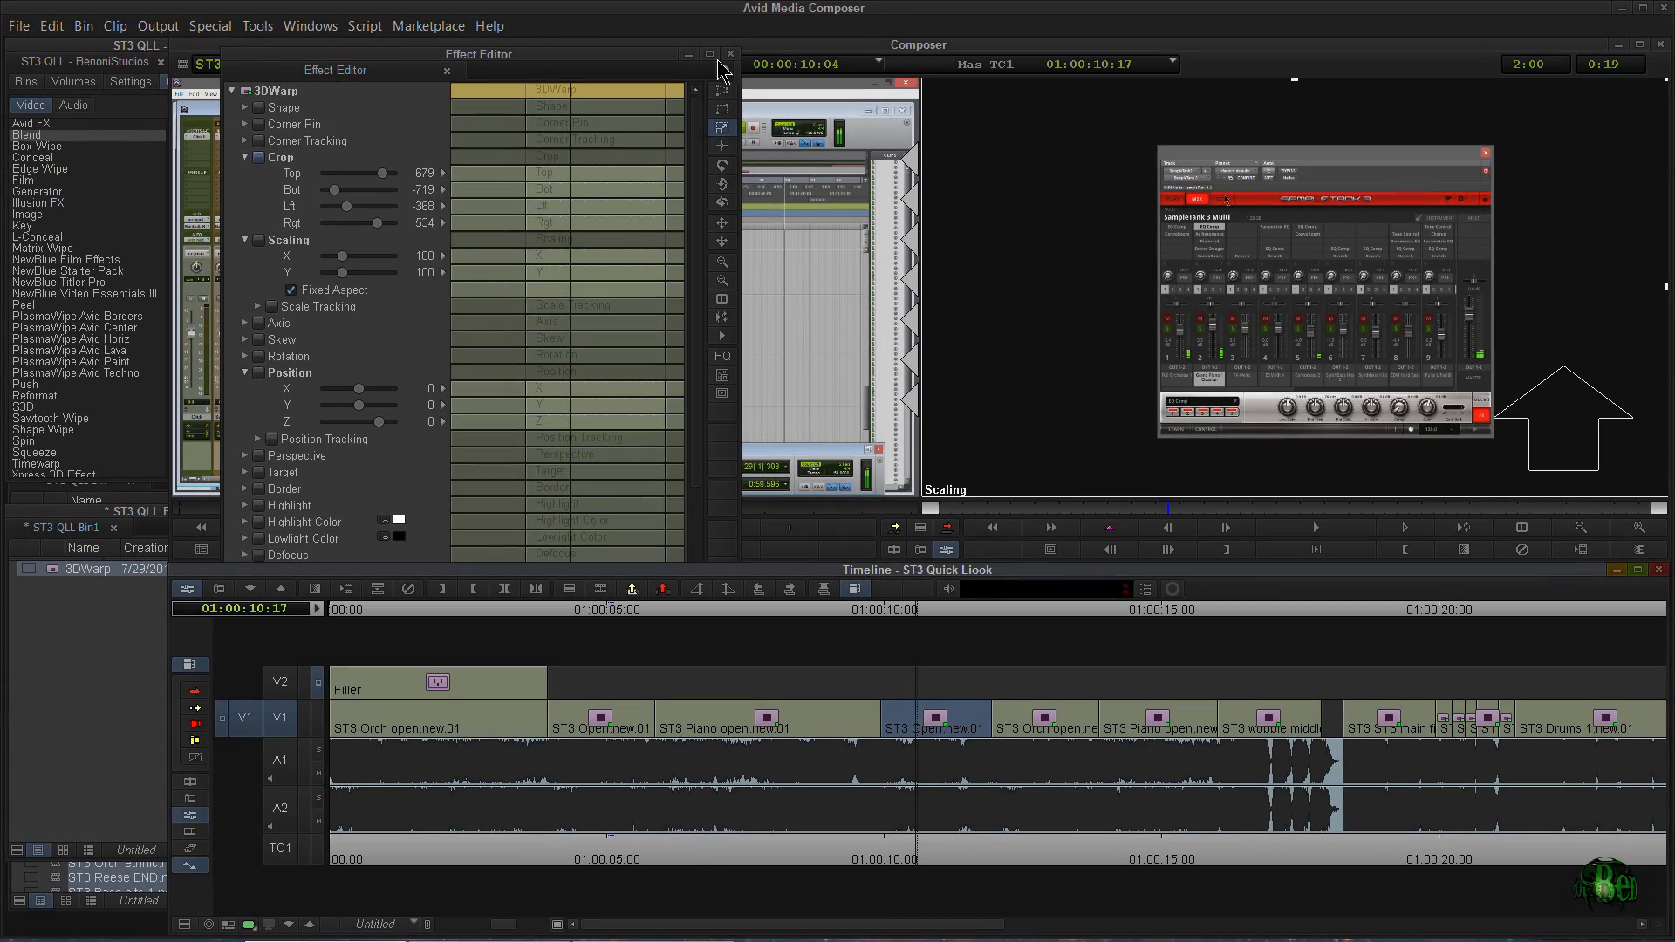
click(731, 53)
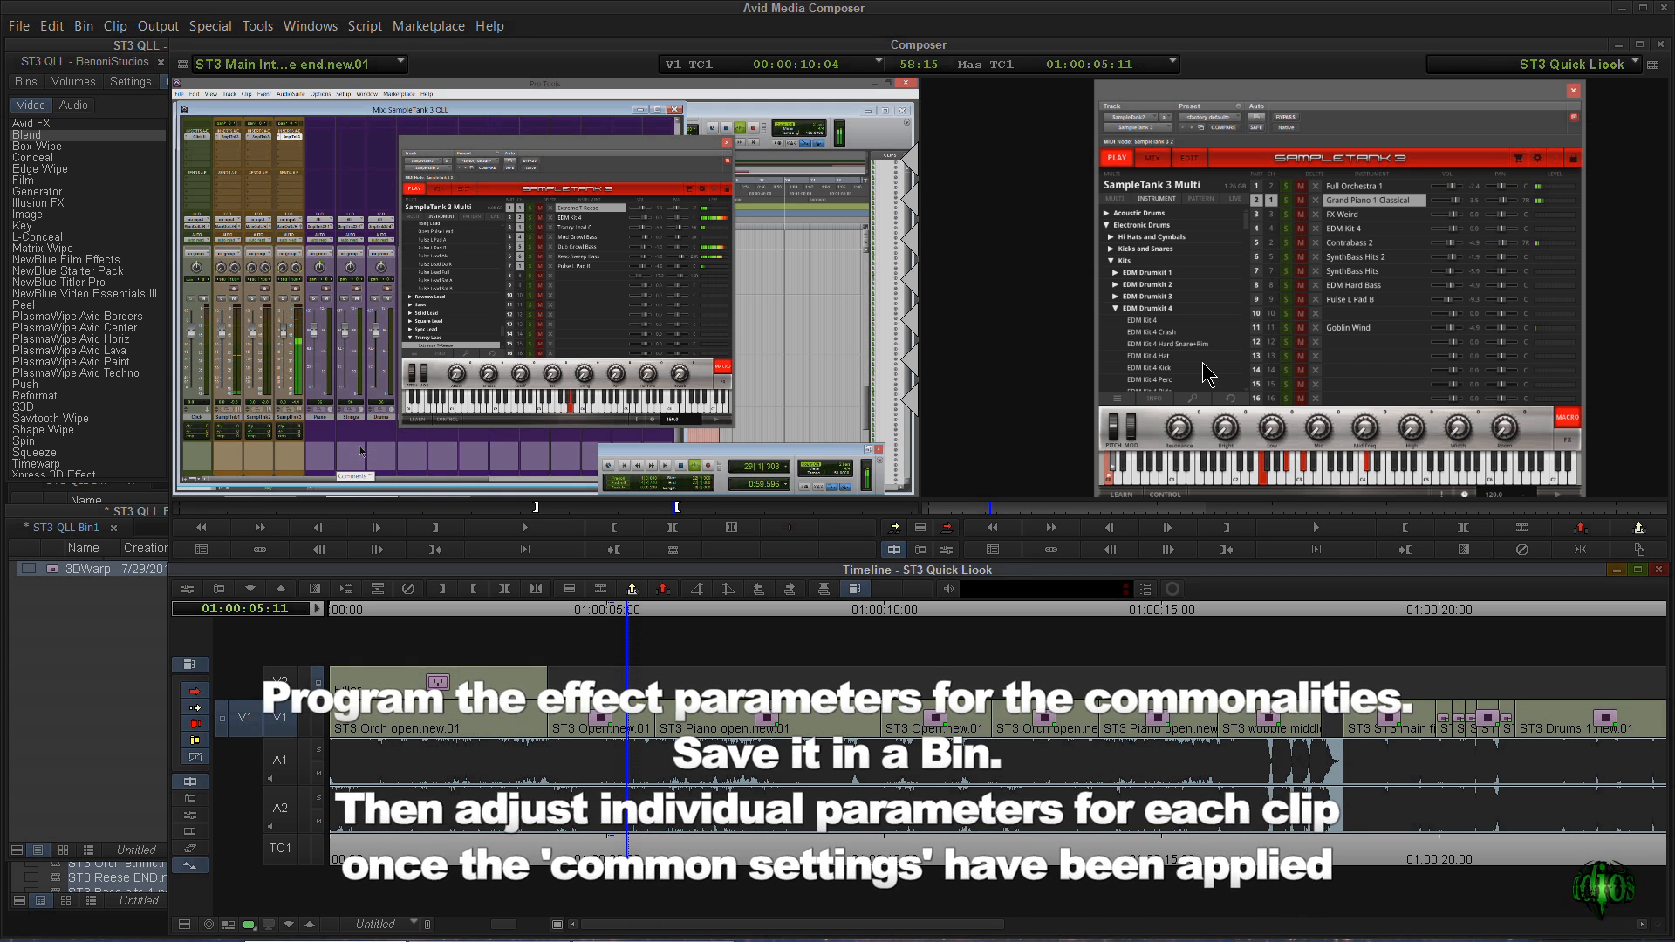
click(630, 588)
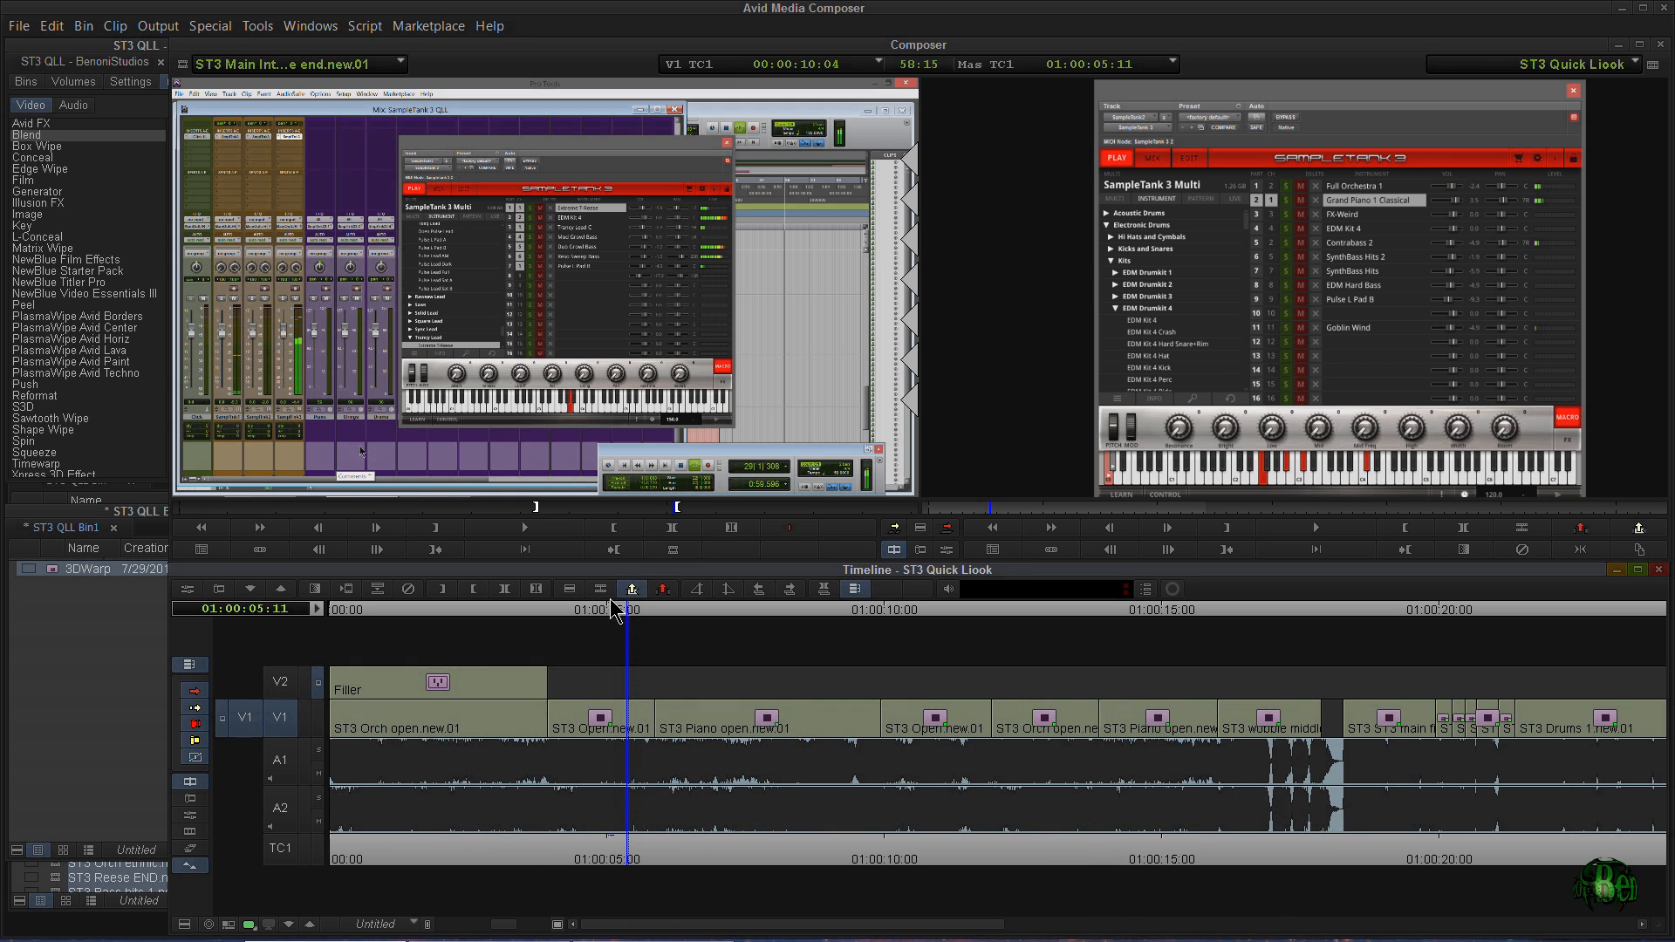